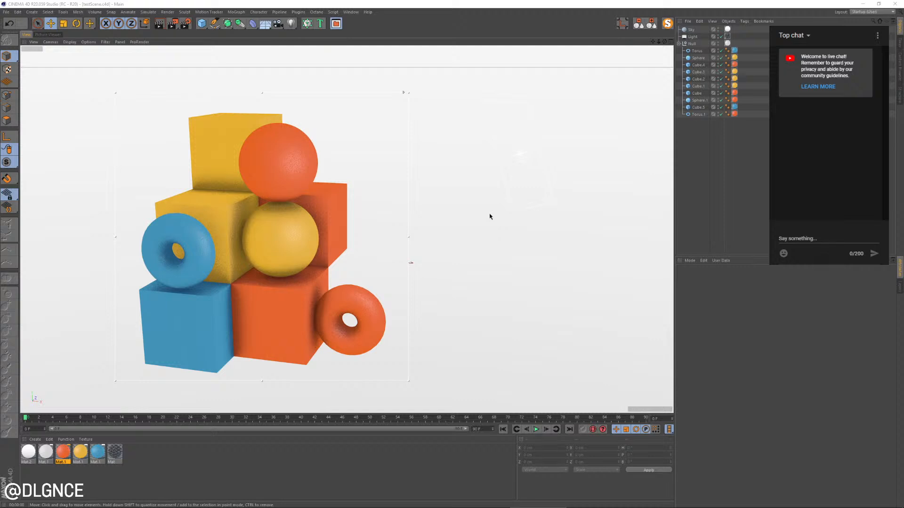
{"action": "mouse_move", "coordinate": [326, 249]}
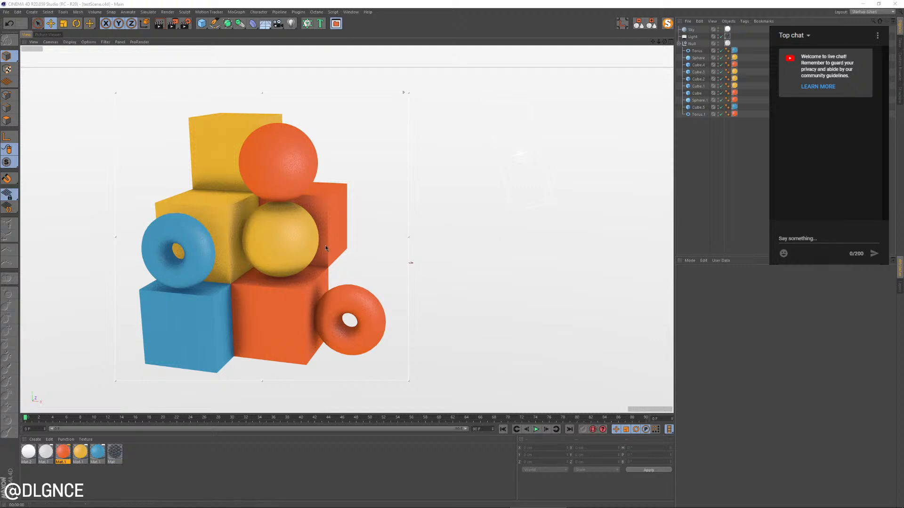
{"action": "mouse_move", "coordinate": [301, 275]}
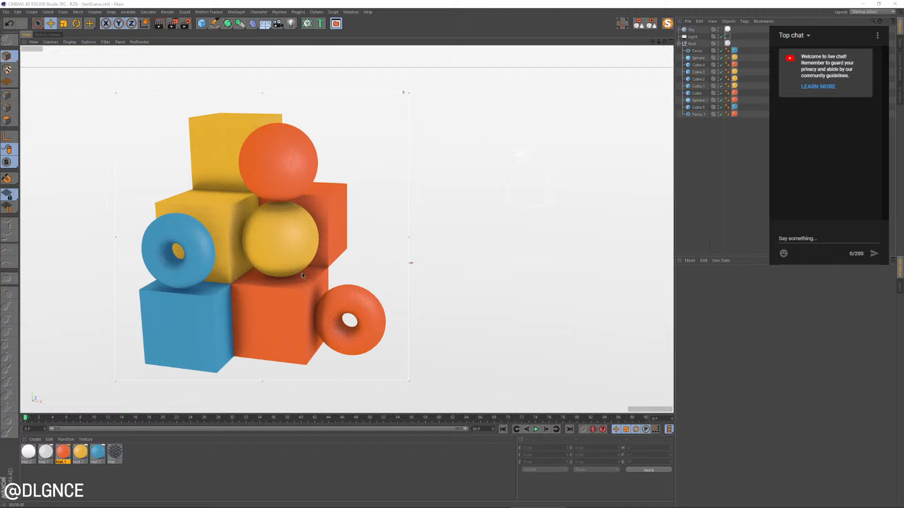
{"action": "mouse_move", "coordinate": [306, 264]}
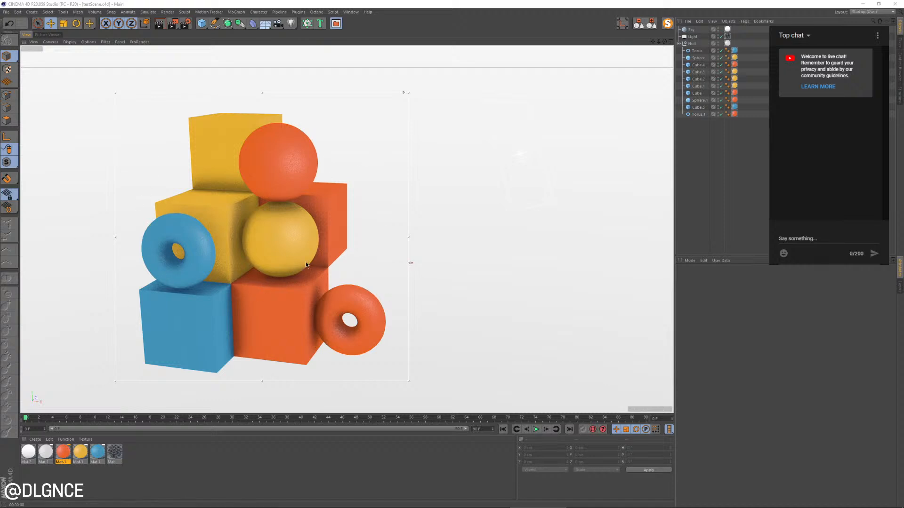
{"action": "mouse_move", "coordinate": [309, 249]}
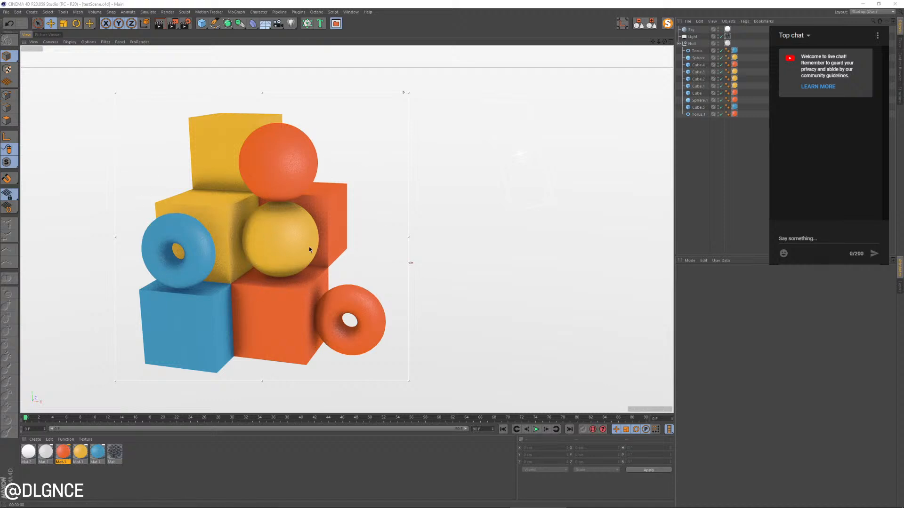
{"action": "mouse_move", "coordinate": [220, 206]}
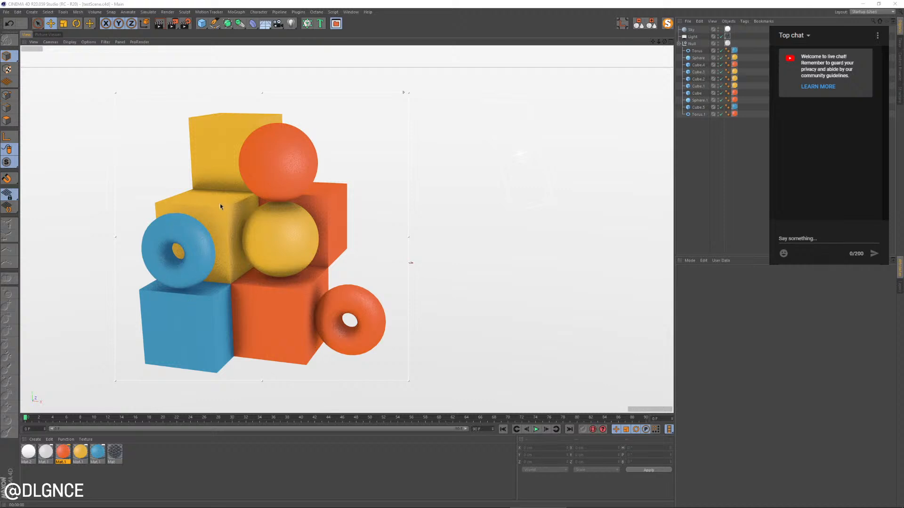
{"action": "mouse_move", "coordinate": [314, 305]}
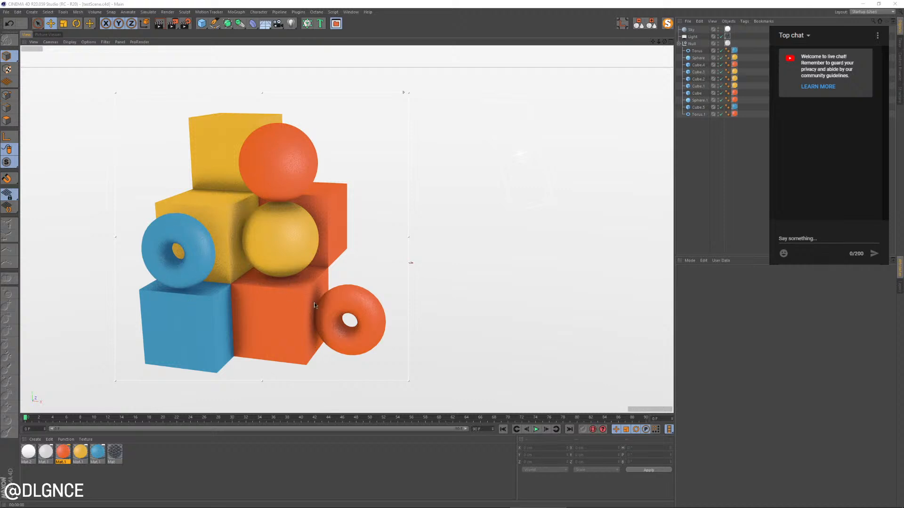
{"action": "mouse_move", "coordinate": [159, 271]}
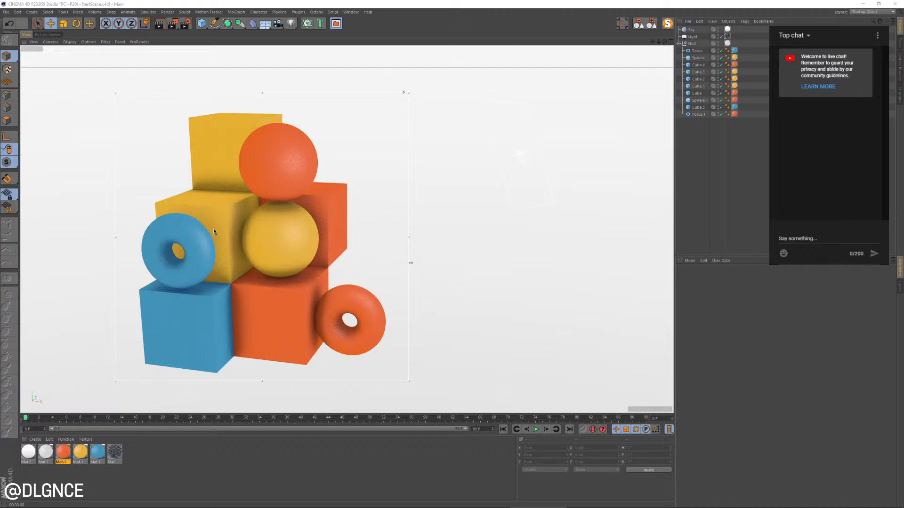
{"action": "mouse_move", "coordinate": [158, 209]}
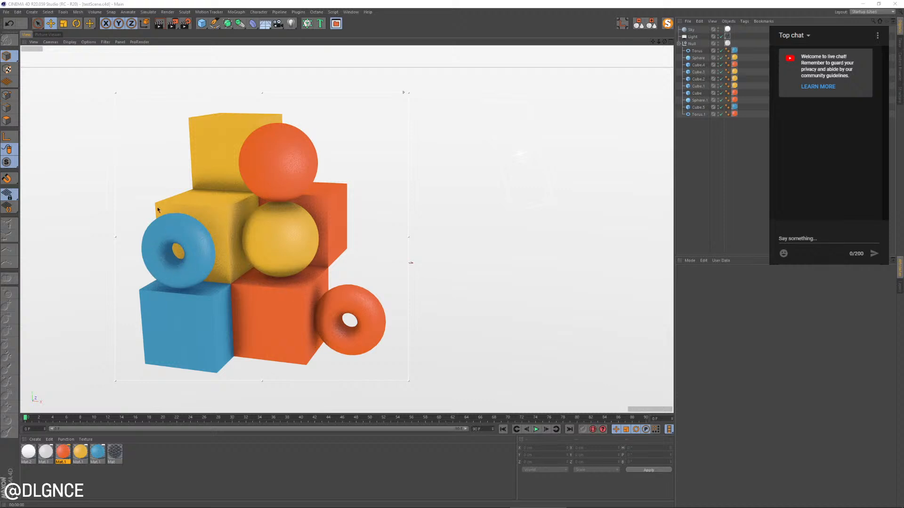
{"action": "mouse_move", "coordinate": [369, 264]}
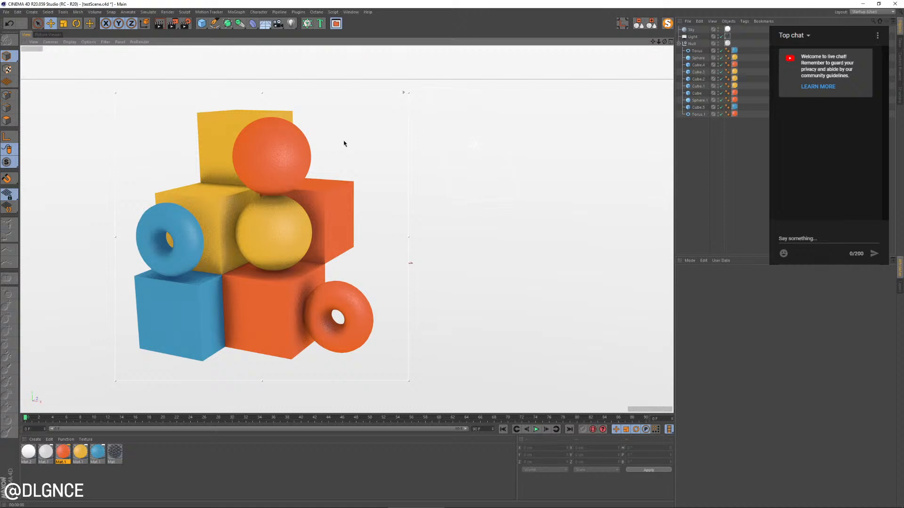
{"action": "mouse_move", "coordinate": [349, 208]}
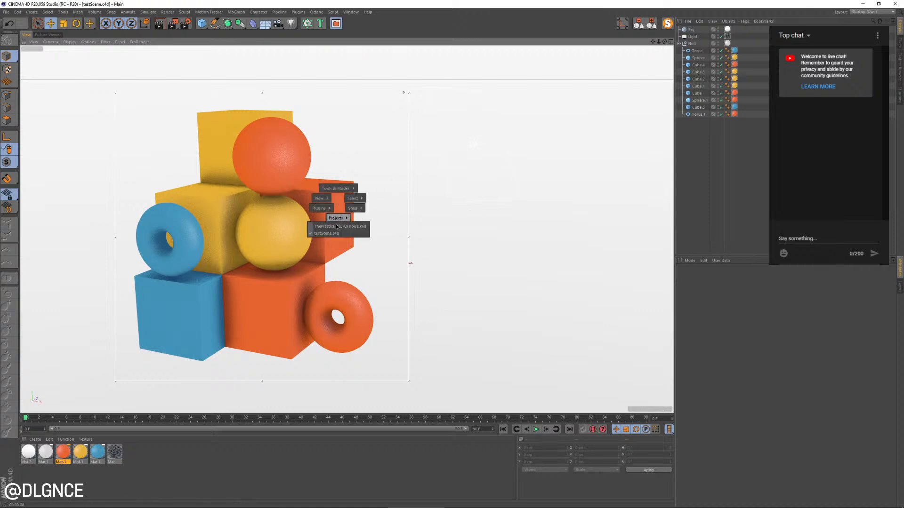
Switch to the practice project and drag the grey cubes into a staggered, stepped cluster
{"action": "left_click", "coordinate": [339, 226]}
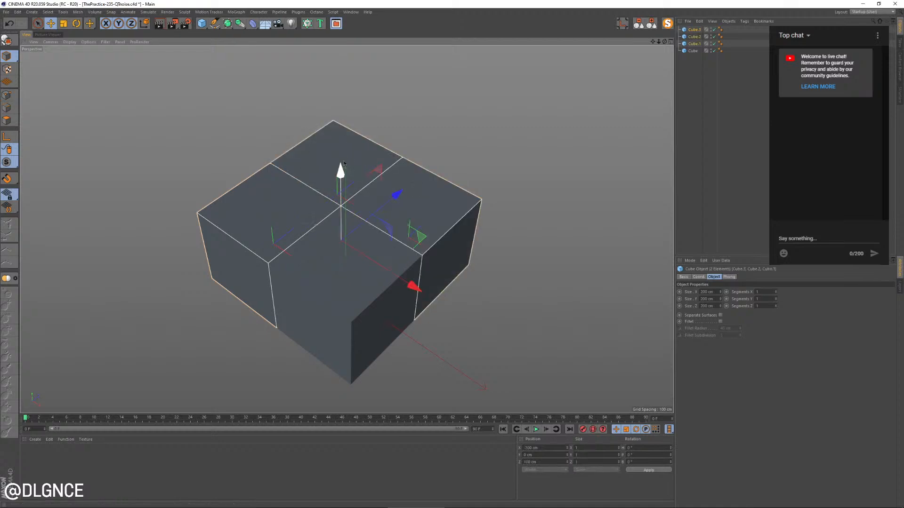
{"action": "left_click_drag", "start_coordinate": [340, 173], "coordinate": [340, 92]}
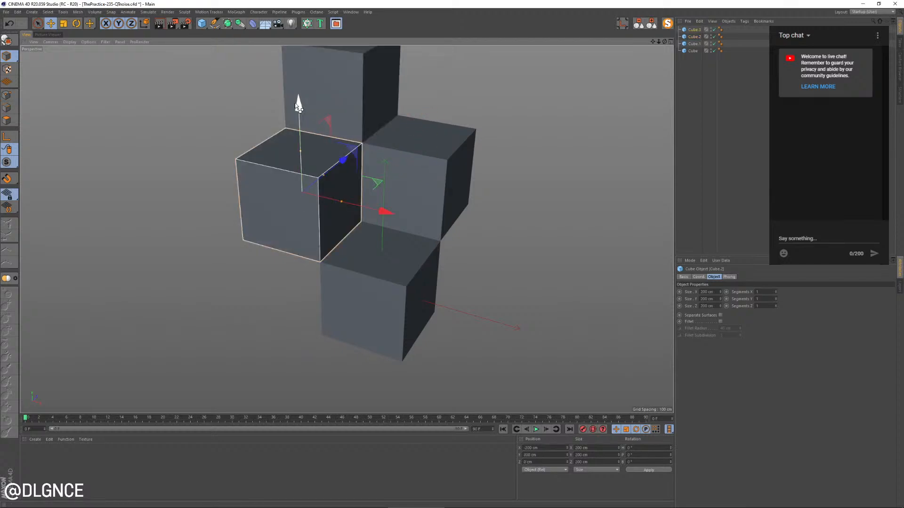
{"action": "left_click_drag", "start_coordinate": [299, 103], "coordinate": [303, 184]}
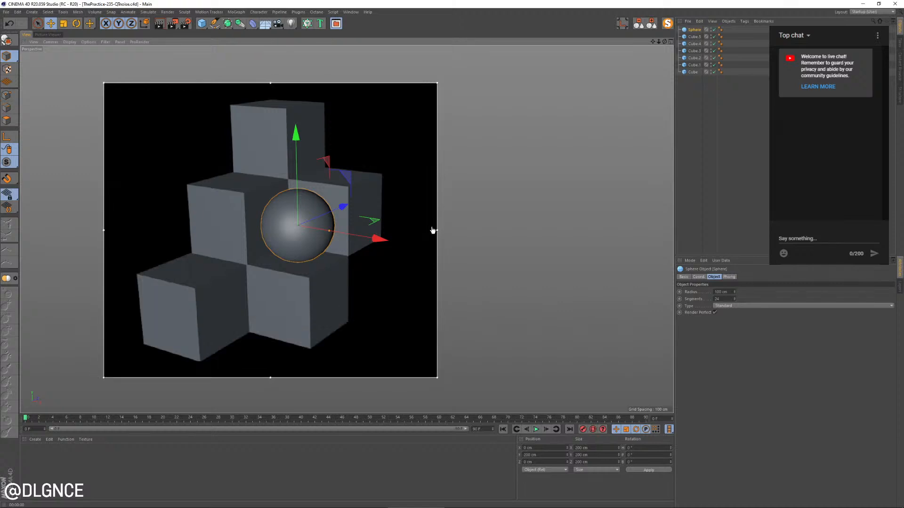
{"action": "mouse_move", "coordinate": [436, 86]}
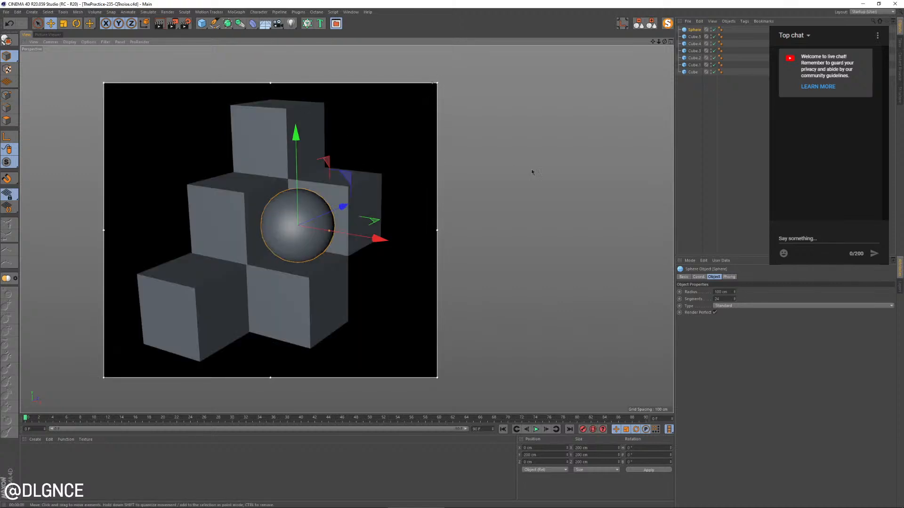
Deselect the sphere in the extended cube cluster
{"action": "left_click", "coordinate": [248, 480]}
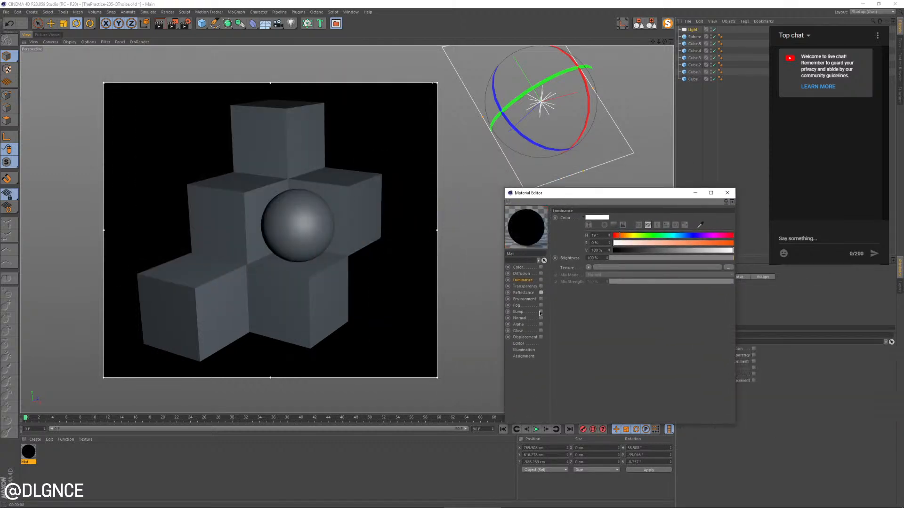
Adjust the light's Noise alpha material, with Global Scale 1% and tuned Low/High Clip
{"action": "left_click", "coordinate": [540, 323]}
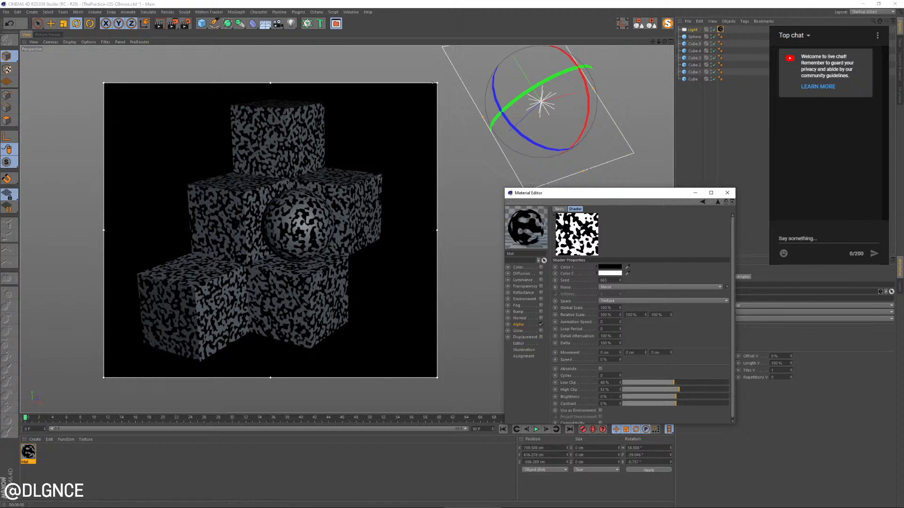
{"action": "mouse_move", "coordinate": [687, 23]}
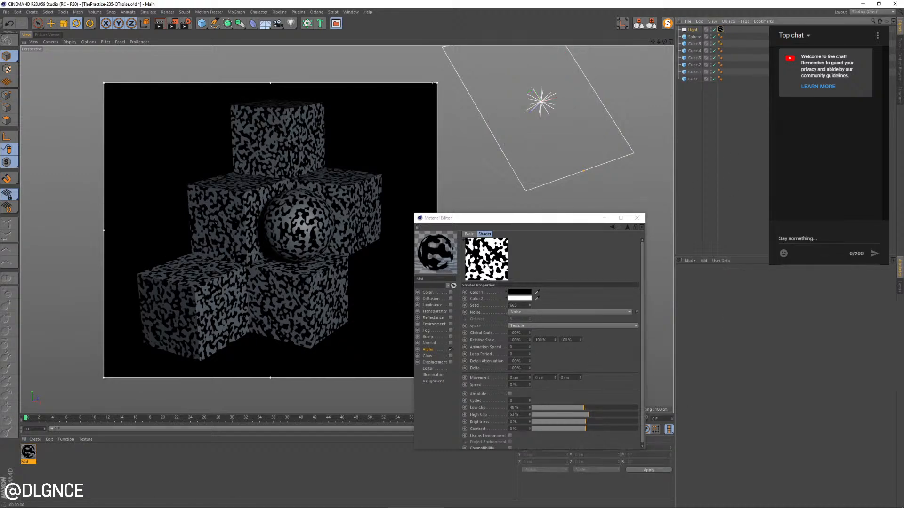
{"action": "mouse_move", "coordinate": [257, 223]}
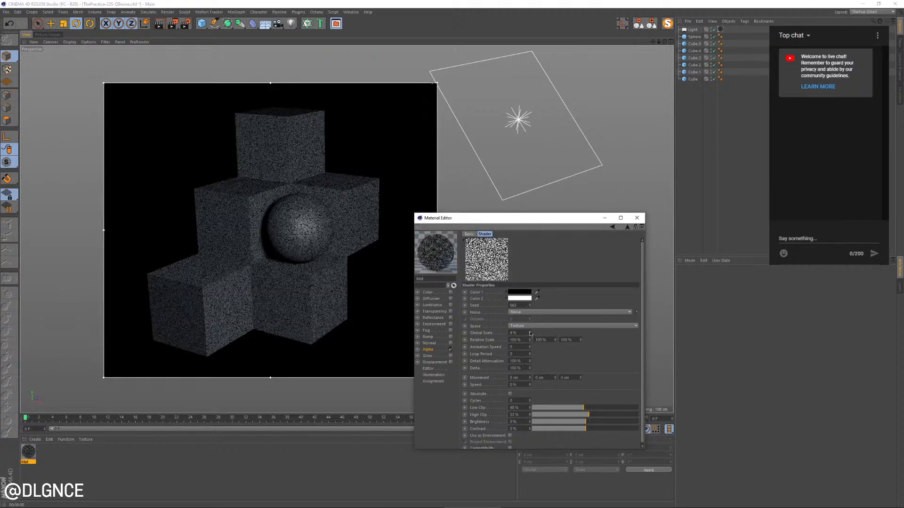
{"action": "left_click", "coordinate": [518, 332]}
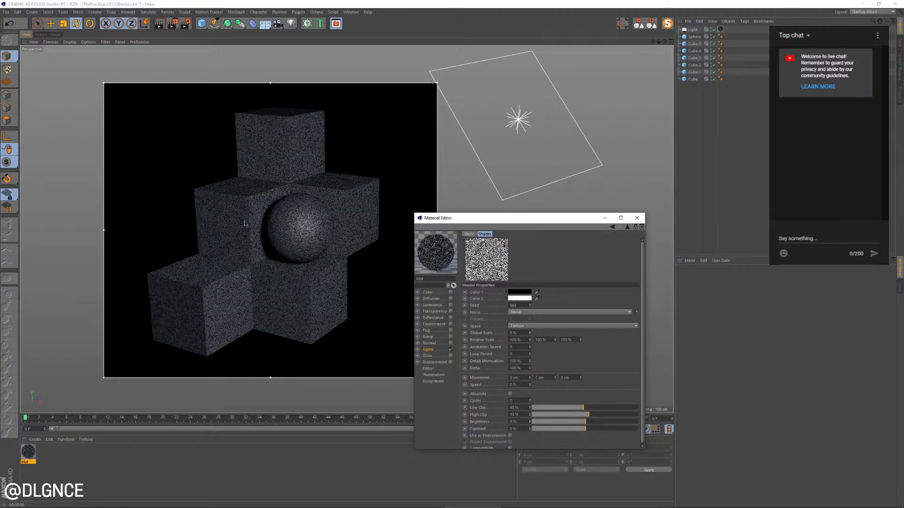
{"action": "mouse_move", "coordinate": [248, 224]}
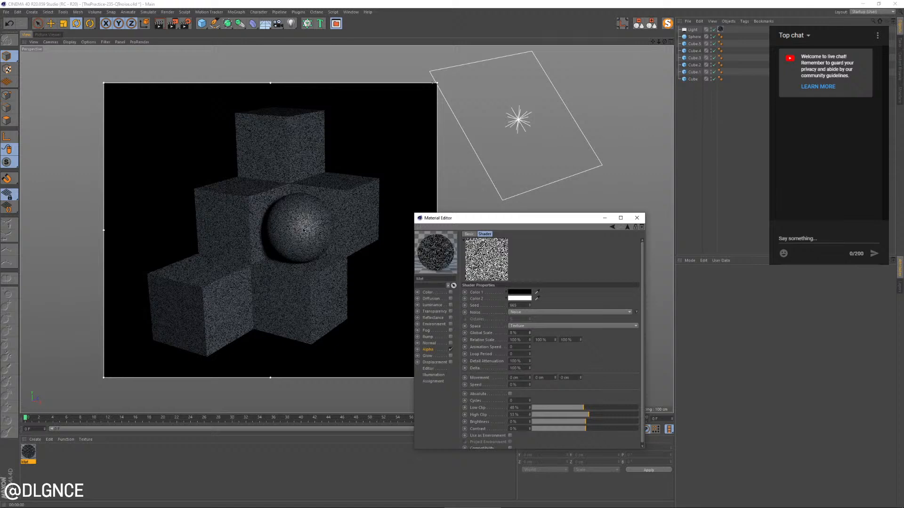
{"action": "mouse_move", "coordinate": [254, 195]}
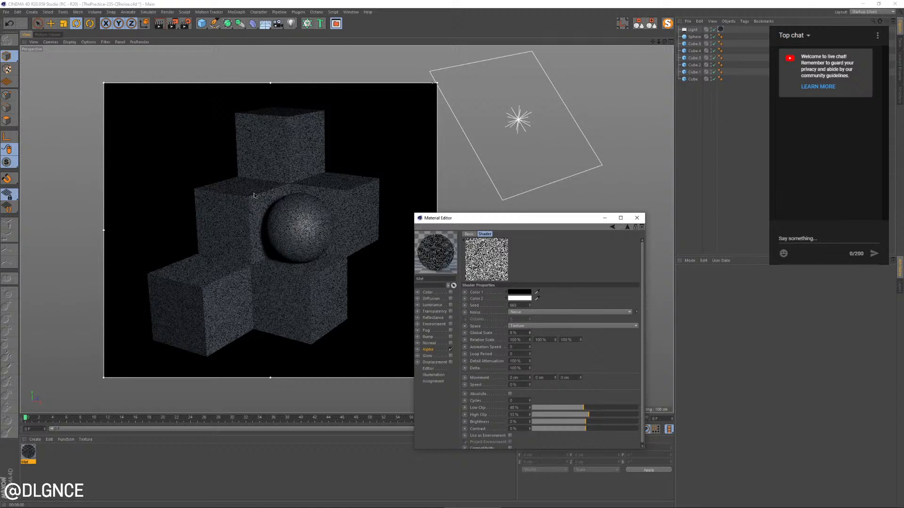
{"action": "mouse_move", "coordinate": [341, 213]}
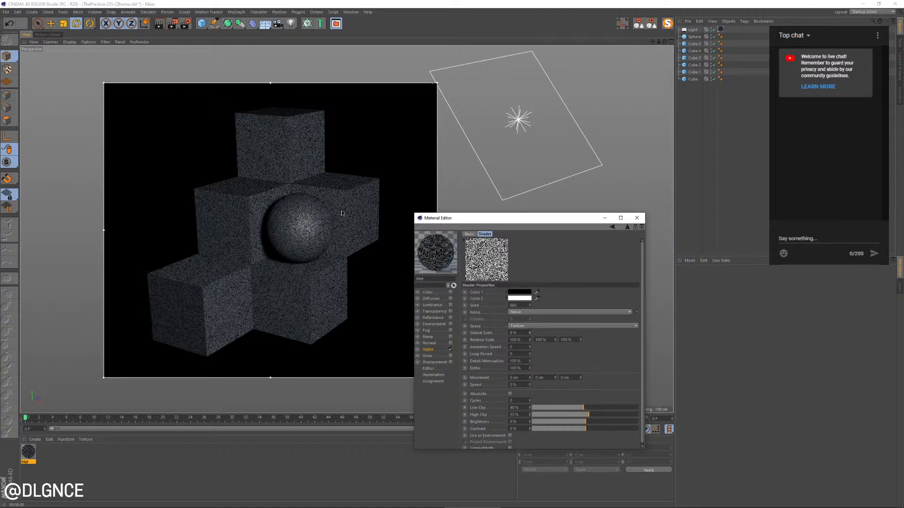
{"action": "mouse_move", "coordinate": [542, 357]}
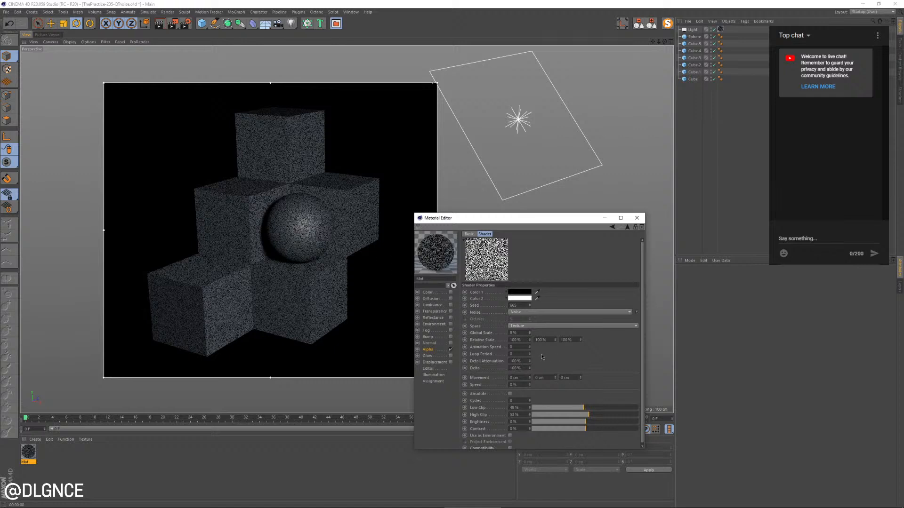
{"action": "mouse_move", "coordinate": [602, 419]}
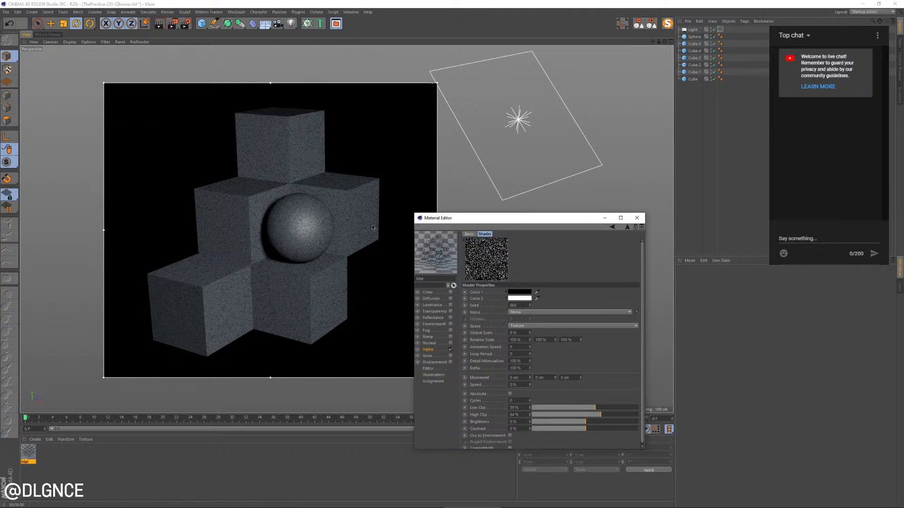
Switch the material from Alpha to Color and enable Luminance at about 80% brightness
{"action": "left_click", "coordinate": [692, 29]}
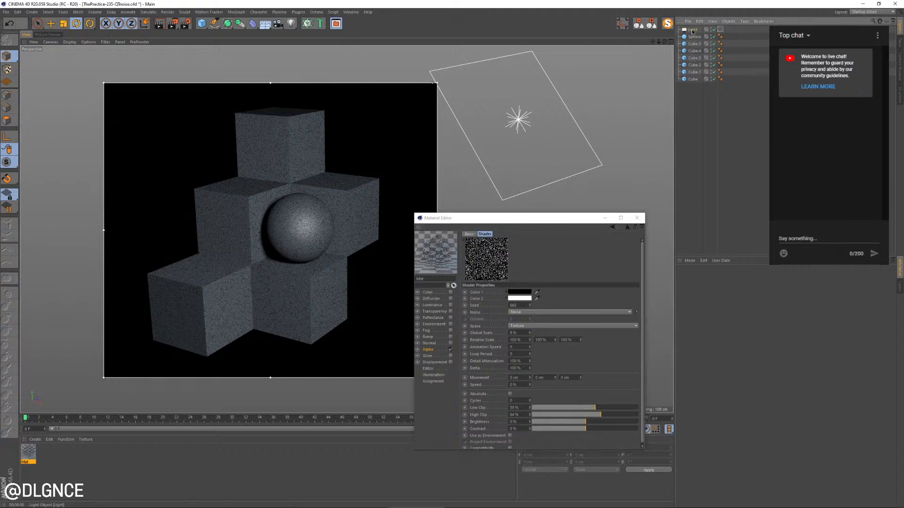
{"action": "left_click", "coordinate": [691, 29]}
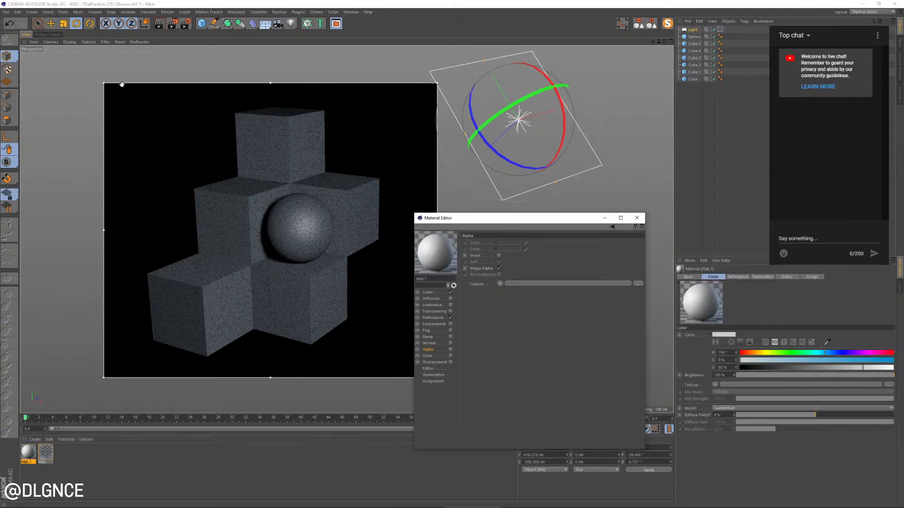
{"action": "mouse_move", "coordinate": [403, 206]}
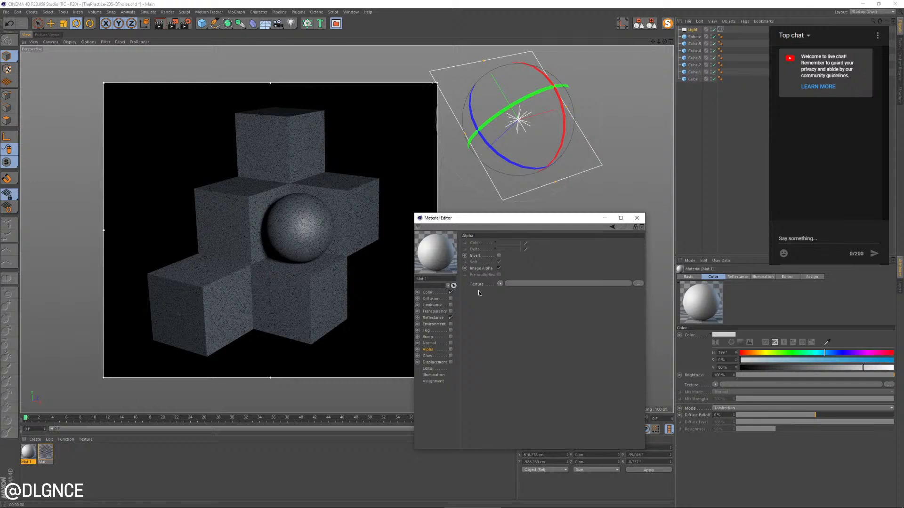
{"action": "left_click", "coordinate": [428, 292]}
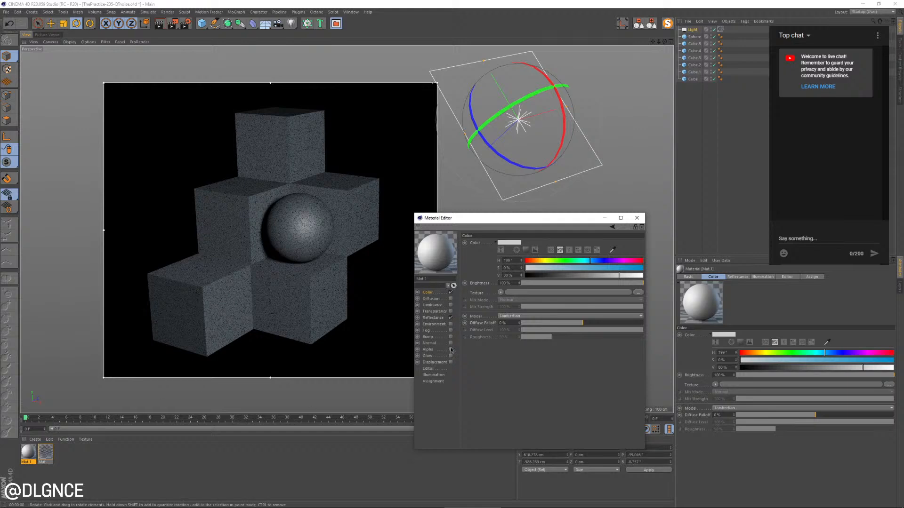
{"action": "left_click", "coordinate": [431, 305]}
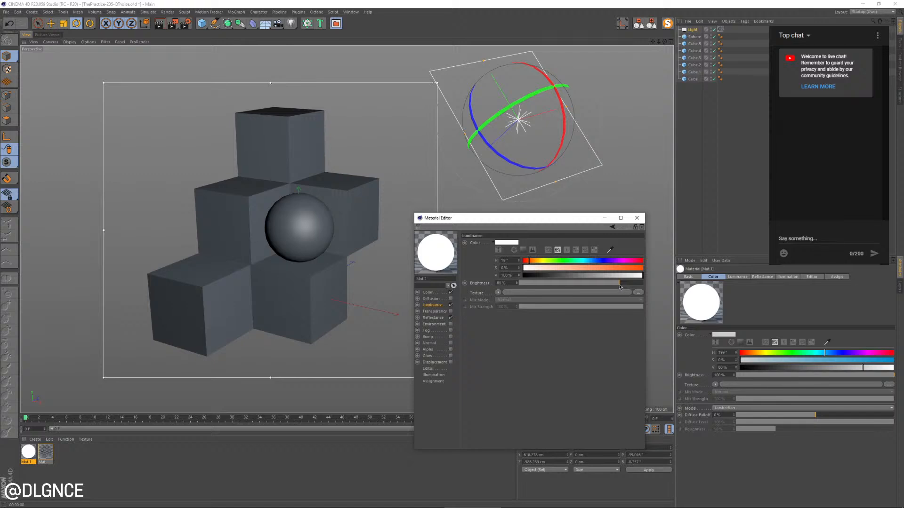
{"action": "left_click", "coordinate": [427, 292]}
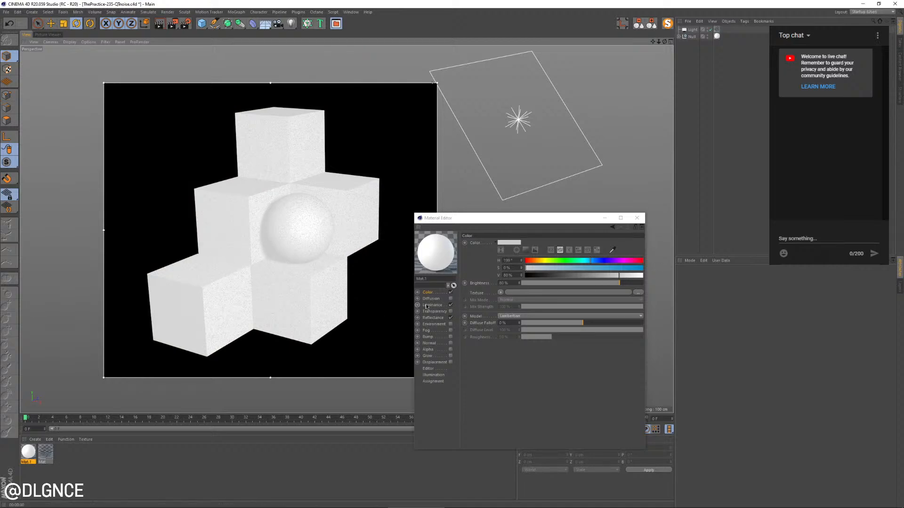
Reopen the white material's luminance settings
{"action": "left_click", "coordinate": [431, 304]}
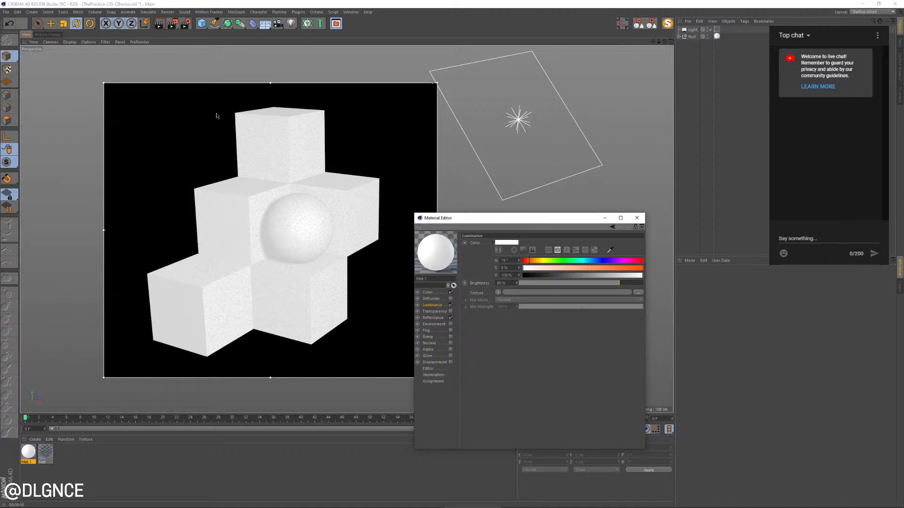
{"action": "mouse_move", "coordinate": [264, 252]}
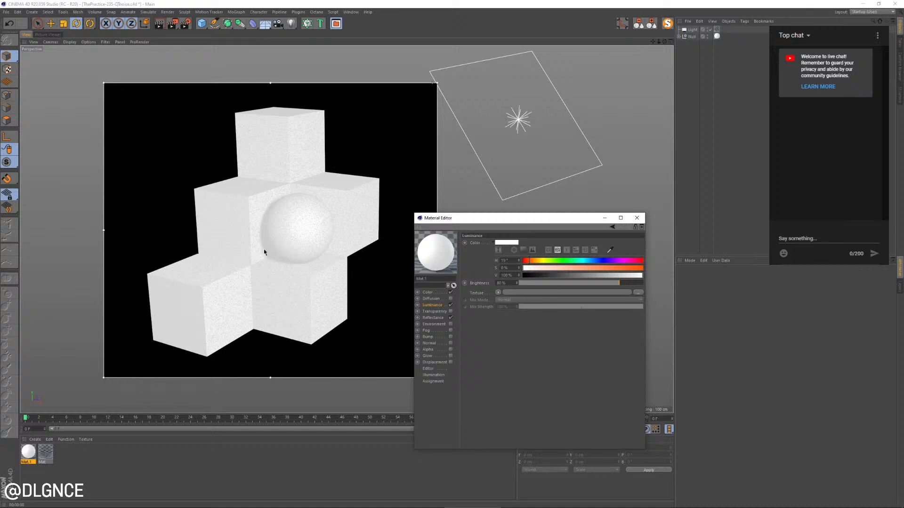
{"action": "mouse_move", "coordinate": [327, 171]}
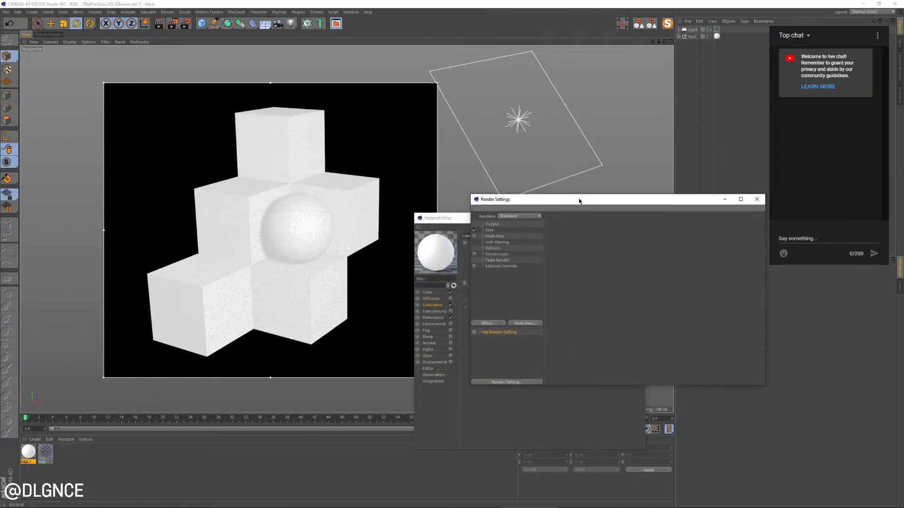
Add the Ambient Occlusion effect and recolour its gradient stops to blue tones
{"action": "left_click", "coordinate": [487, 322]}
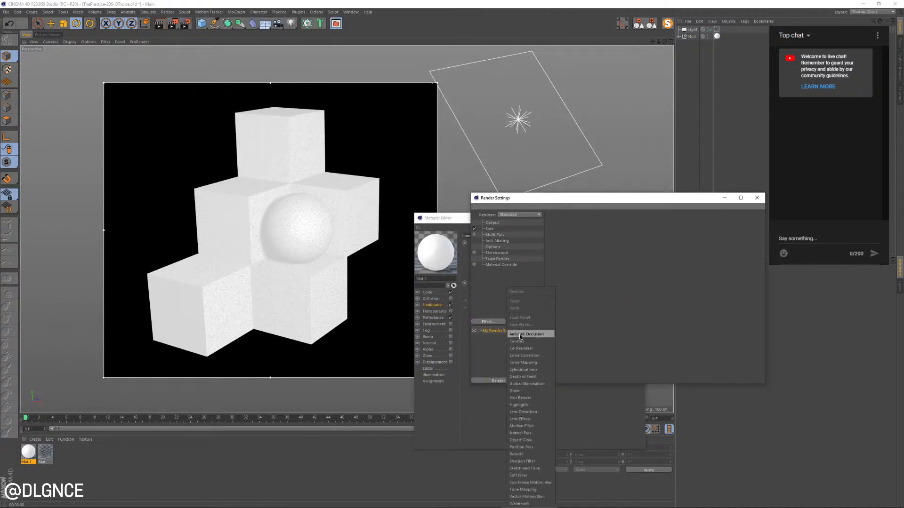
{"action": "left_click", "coordinate": [522, 334]}
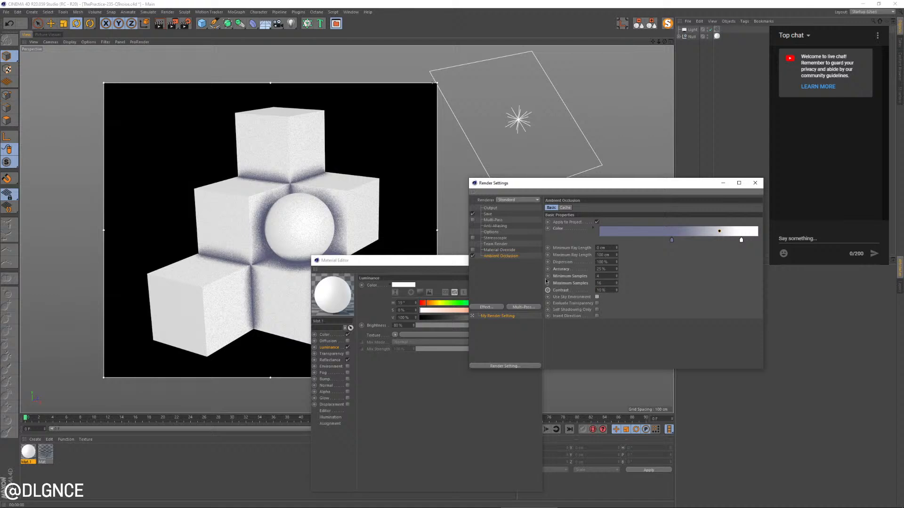
{"action": "mouse_move", "coordinate": [261, 245]}
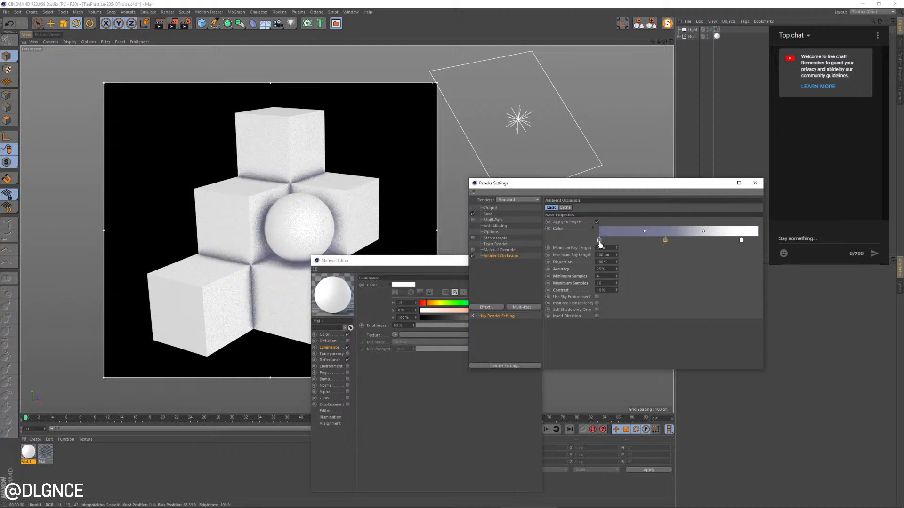
{"action": "double_click", "coordinate": [599, 240]}
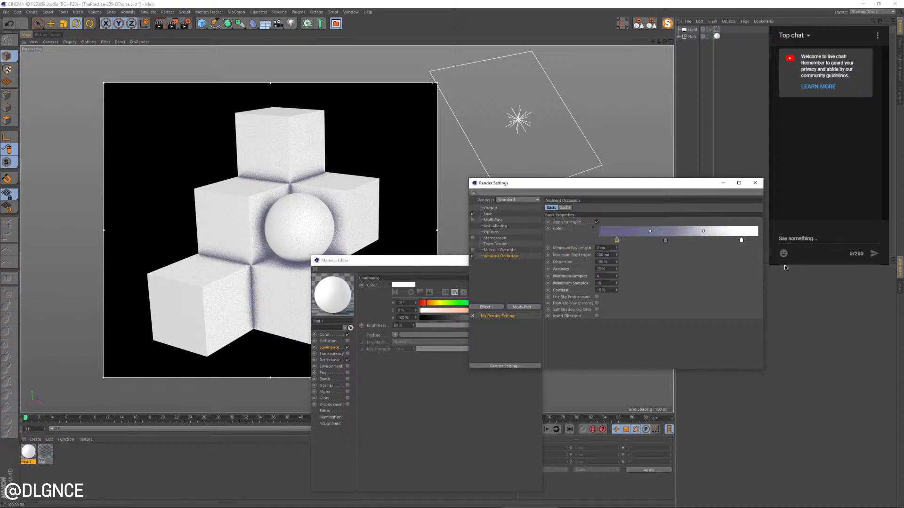
{"action": "double_click", "coordinate": [649, 231]}
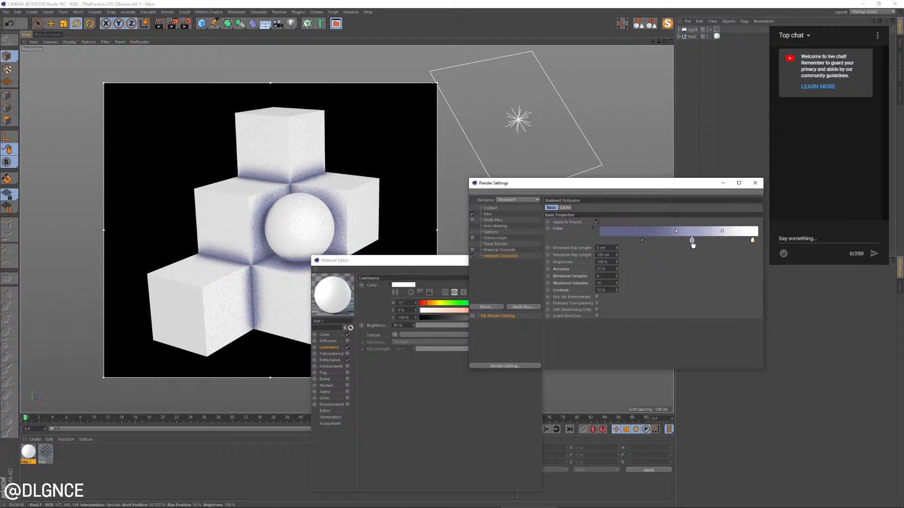
{"action": "double_click", "coordinate": [691, 240]}
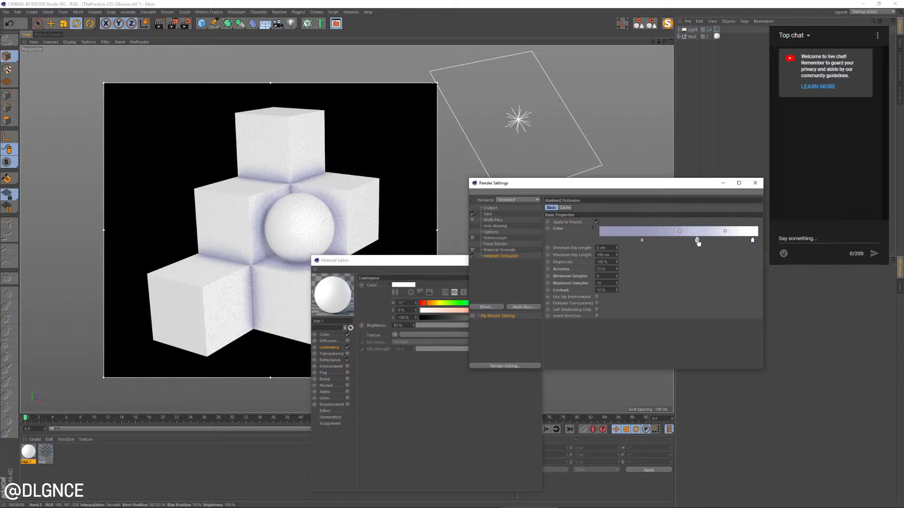
{"action": "left_click", "coordinate": [754, 183]}
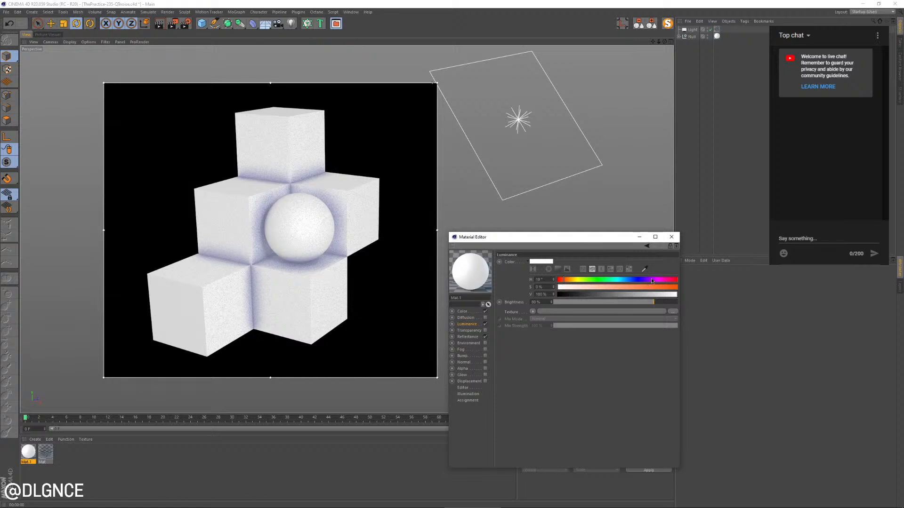
{"action": "left_click", "coordinate": [467, 336]}
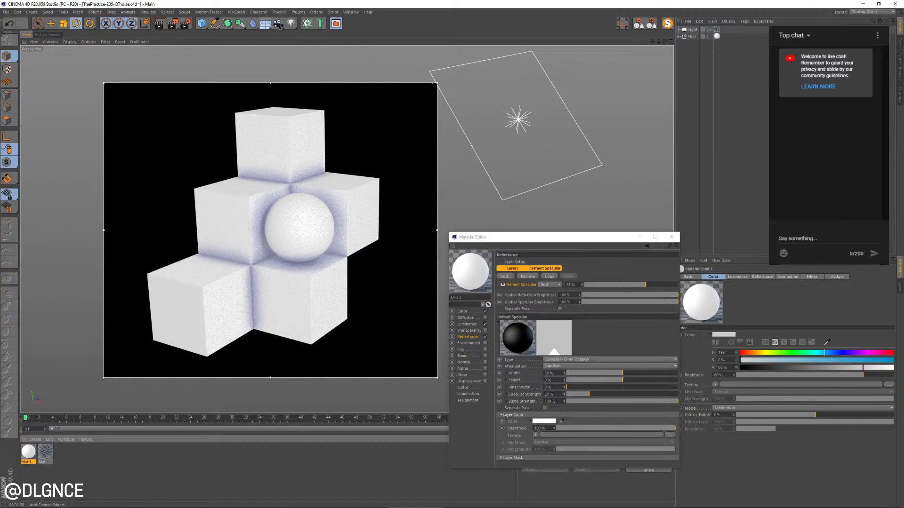
Add a Sky object and apply a new luminance material for a pale grey backdrop
{"action": "left_click", "coordinate": [269, 23]}
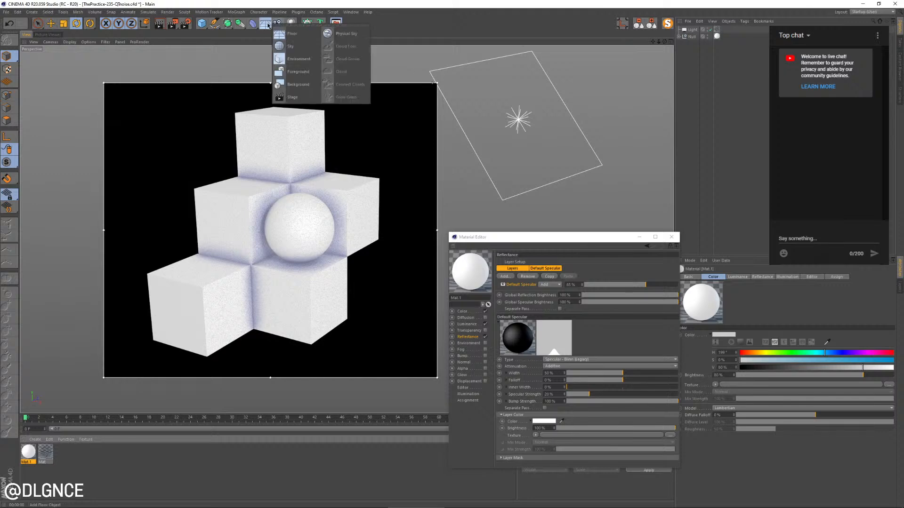
{"action": "left_click", "coordinate": [290, 46]}
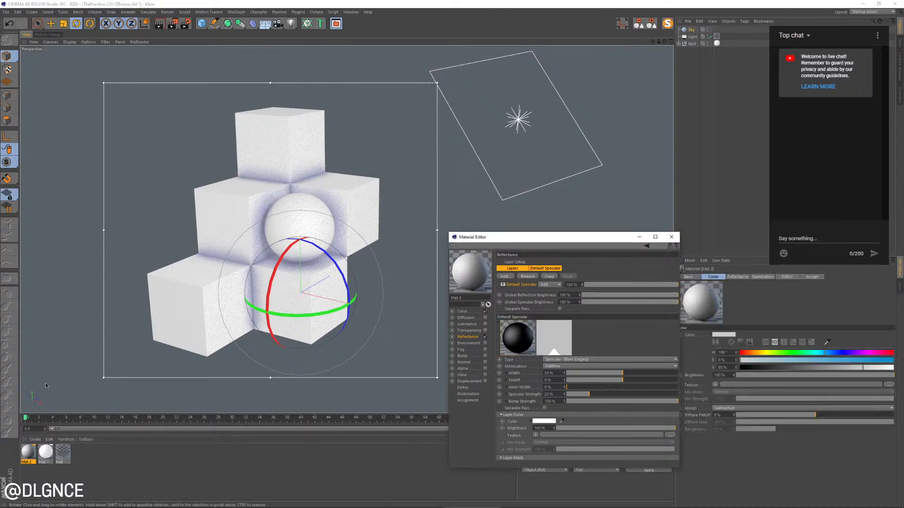
{"action": "left_click", "coordinate": [687, 277]}
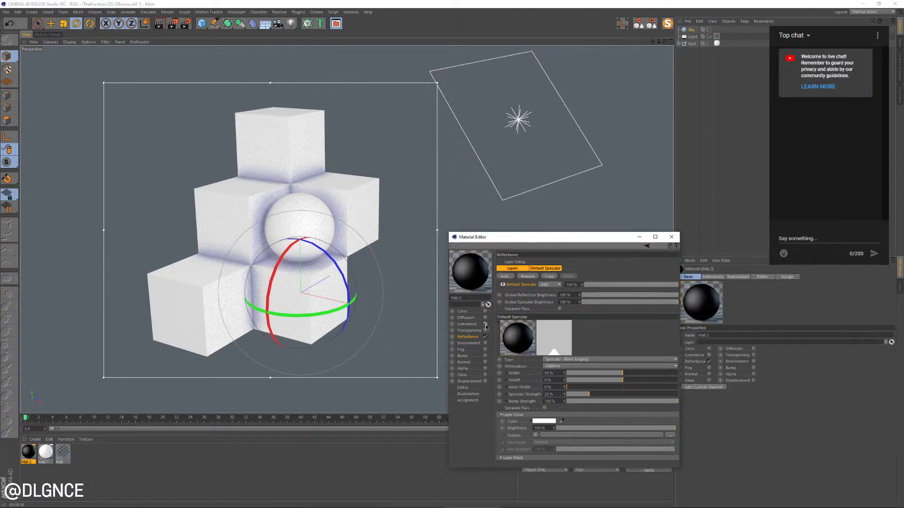
{"action": "left_click", "coordinate": [467, 323]}
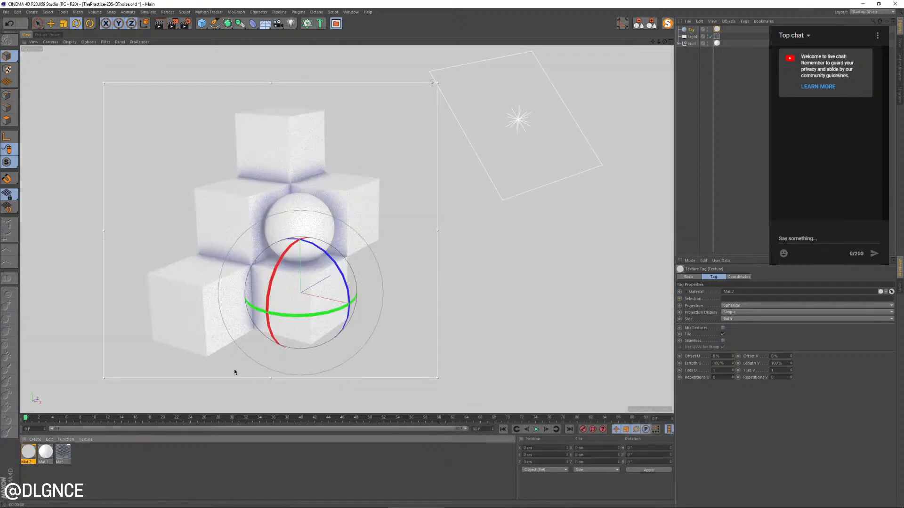
{"action": "left_click", "coordinate": [690, 29]}
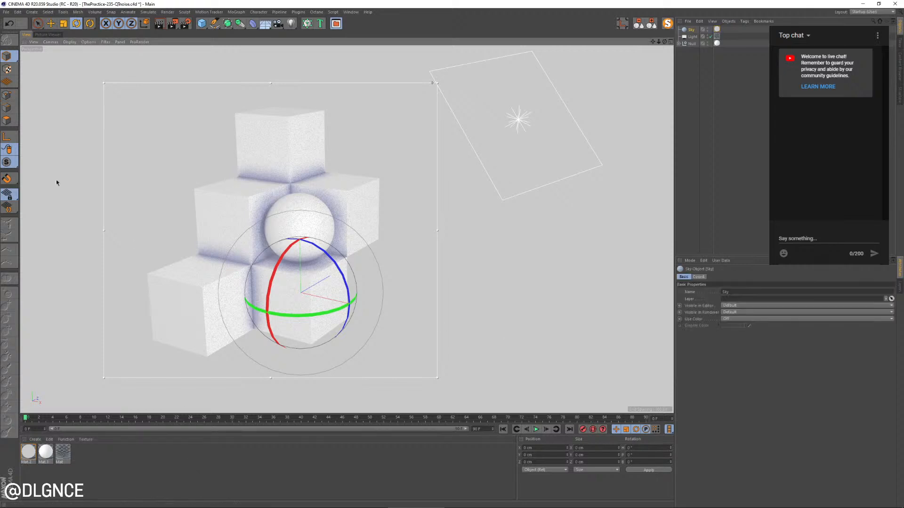
{"action": "left_click", "coordinate": [311, 290]}
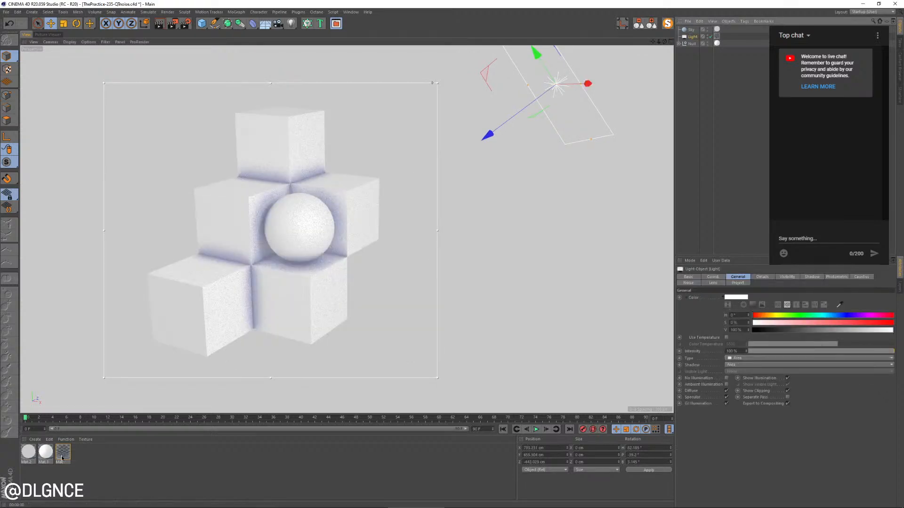
Select the duplicated white material in the Material Manager
{"action": "left_click", "coordinate": [62, 452]}
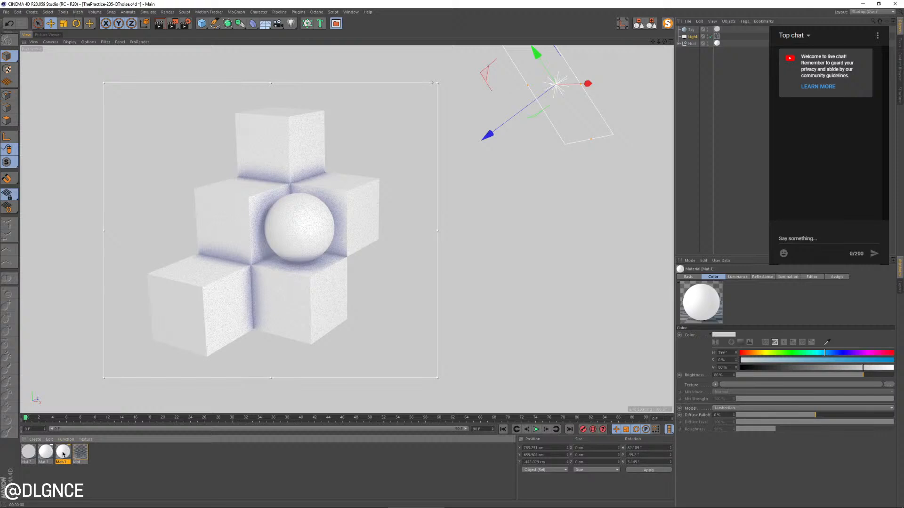
Open the copied material, set its colour to orange, and select the scene light
{"action": "double_click", "coordinate": [61, 452]}
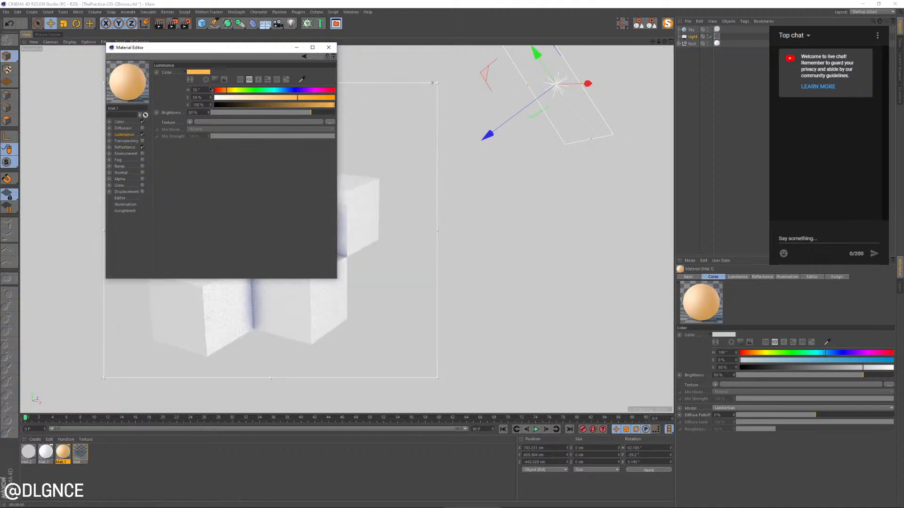
{"action": "left_click", "coordinate": [120, 121]}
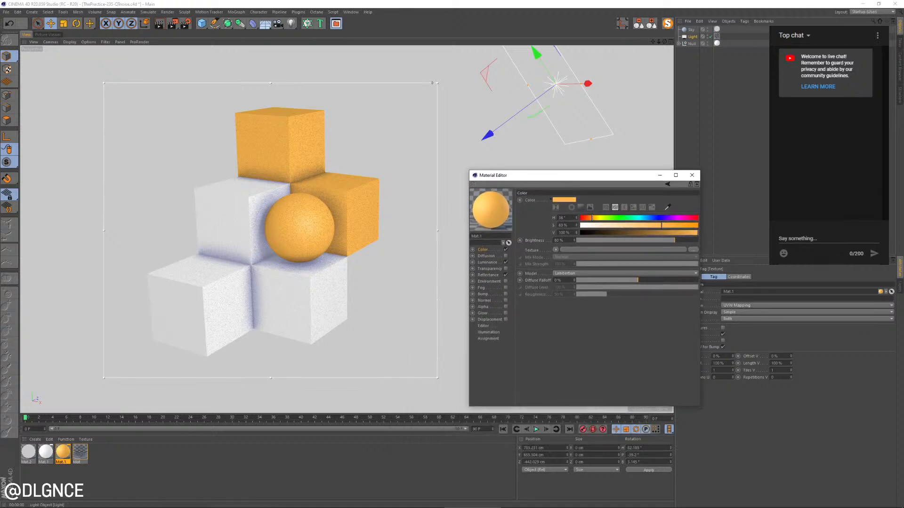
{"action": "left_click", "coordinate": [690, 29]}
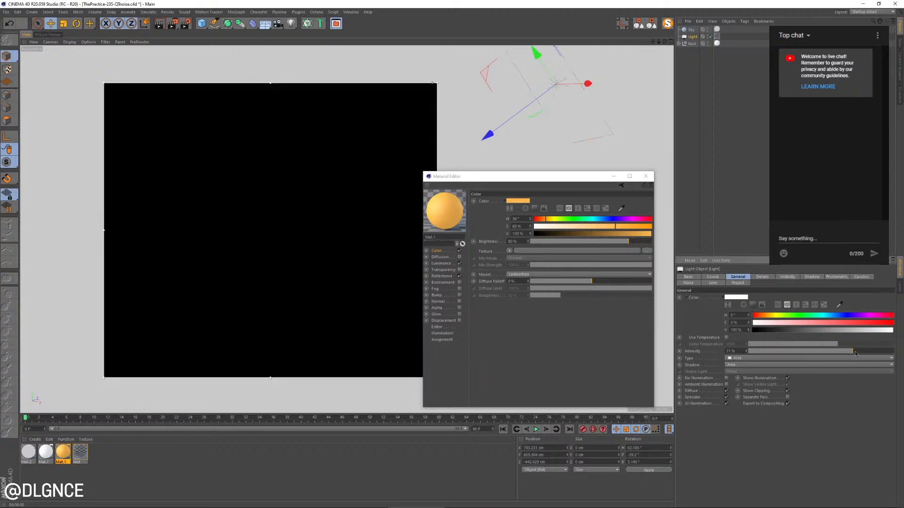
Preview the orange material's reflectance, then set bluish-purple Ambient Occlusion gradient knot colours
{"action": "left_click", "coordinate": [441, 276]}
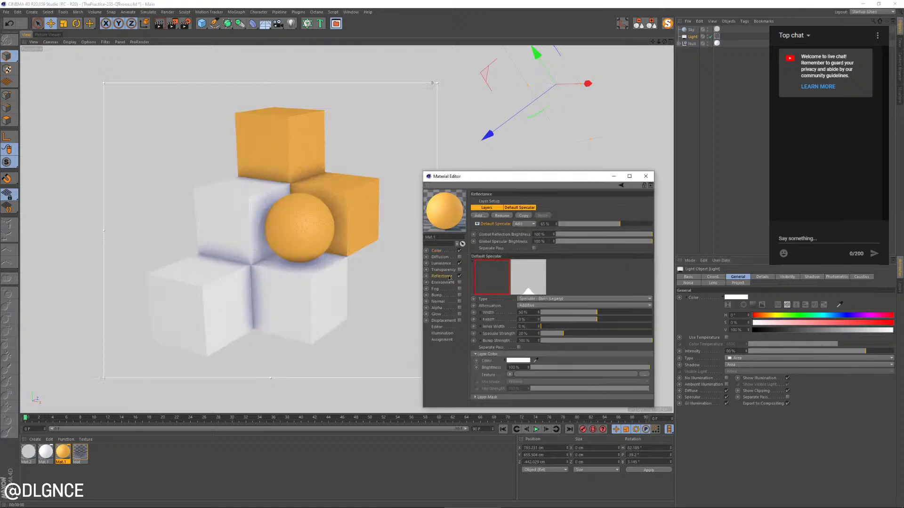
{"action": "left_click", "coordinate": [491, 277]}
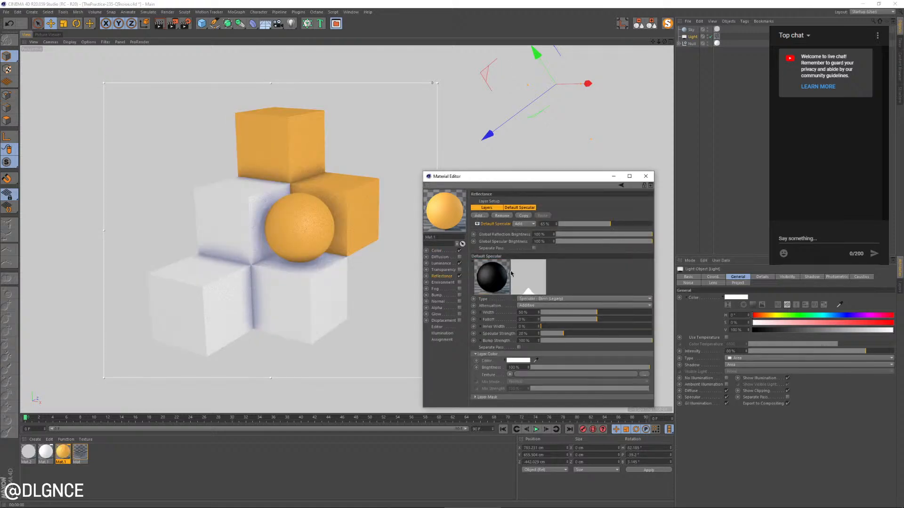
{"action": "left_click", "coordinate": [437, 250]}
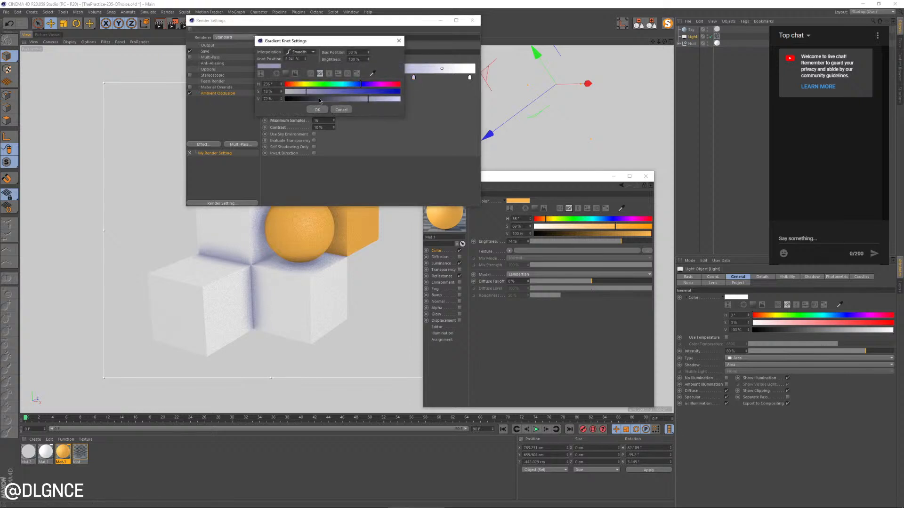
{"action": "left_click", "coordinate": [316, 109]}
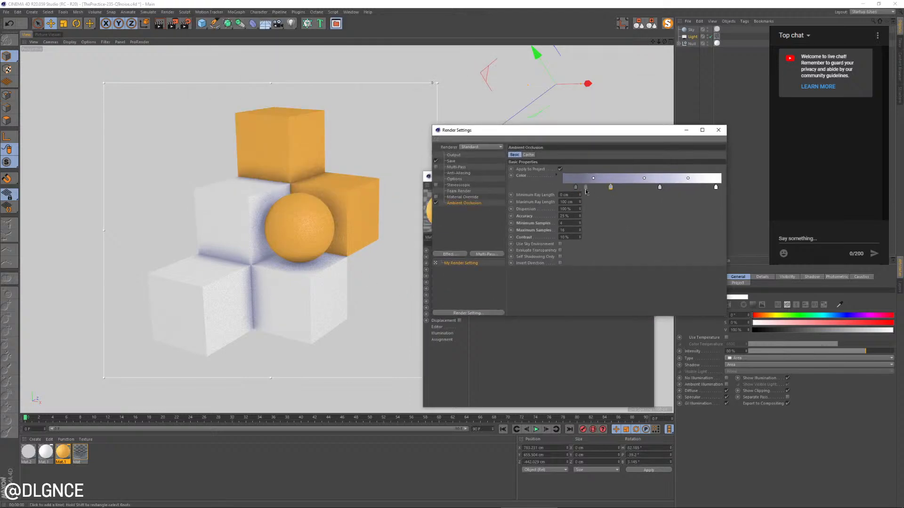
{"action": "double_click", "coordinate": [593, 178]}
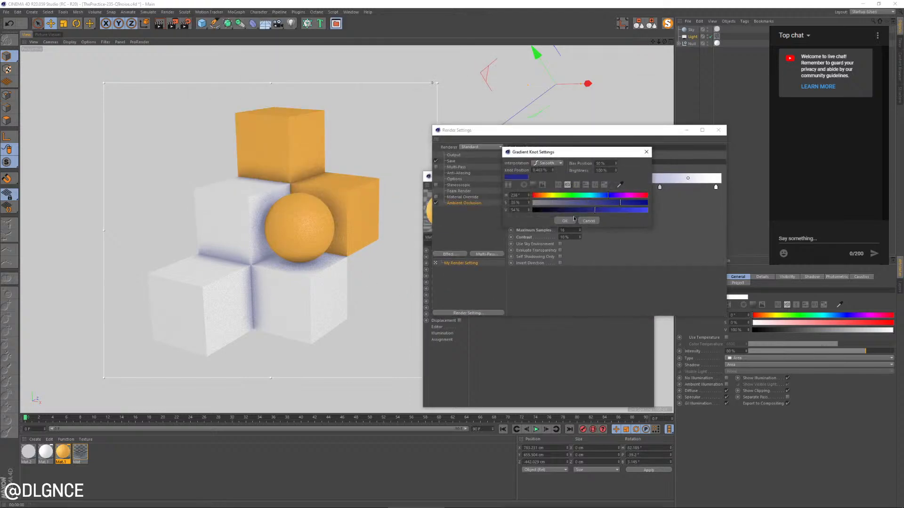
{"action": "left_click", "coordinate": [565, 220]}
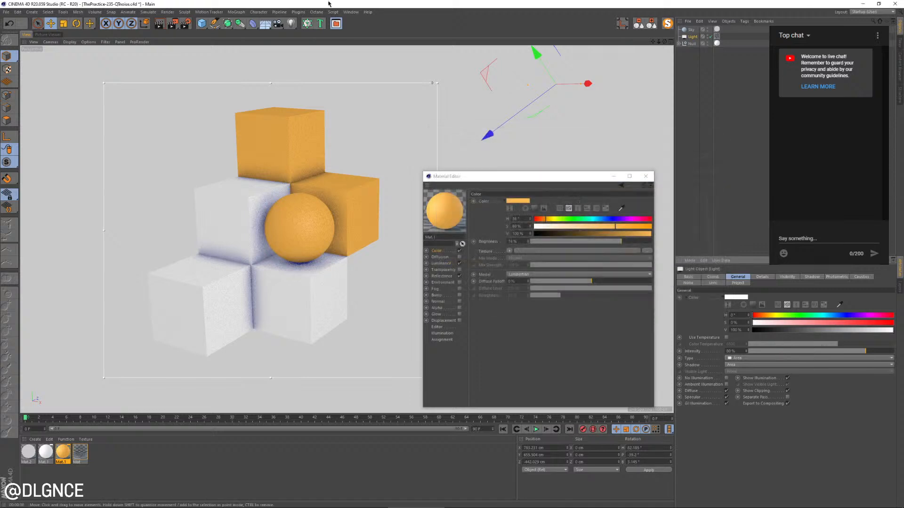
Add a torus primitive and place it curling around the orange sphere
{"action": "left_click", "coordinate": [201, 23]}
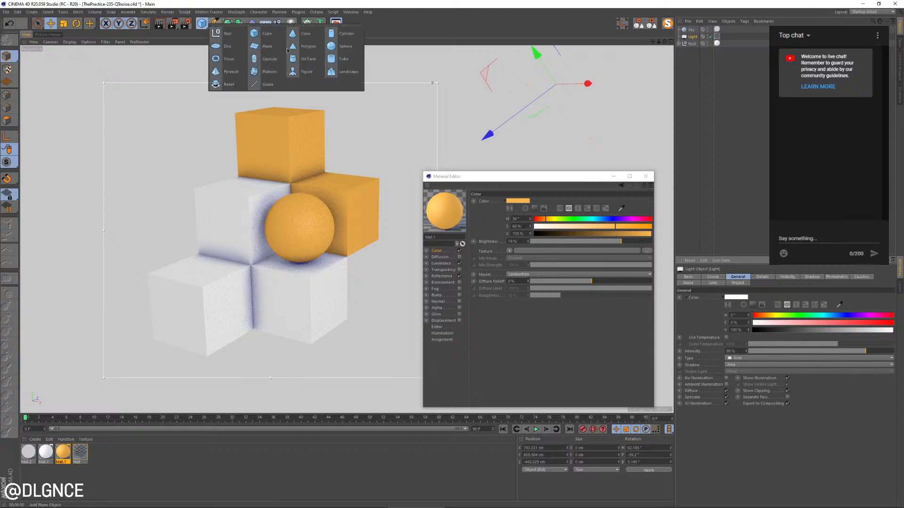
{"action": "left_click", "coordinate": [228, 59]}
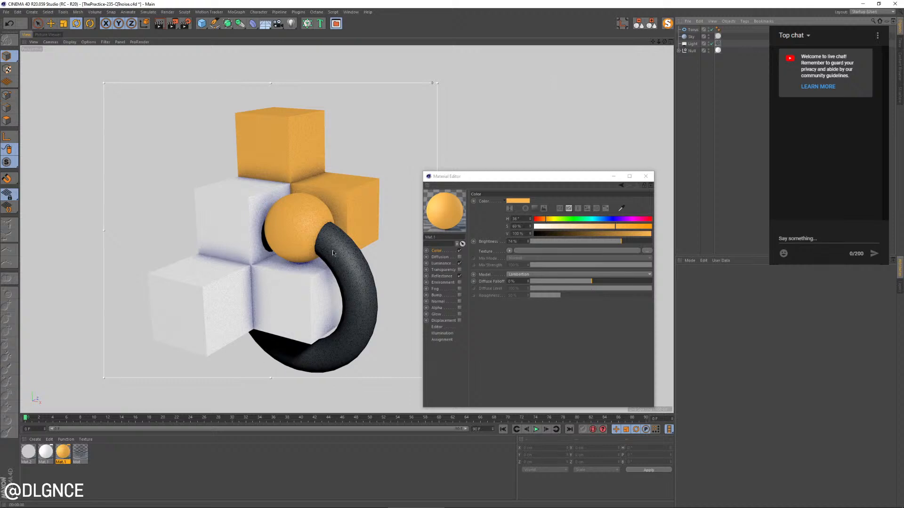
{"action": "mouse_move", "coordinate": [349, 325]}
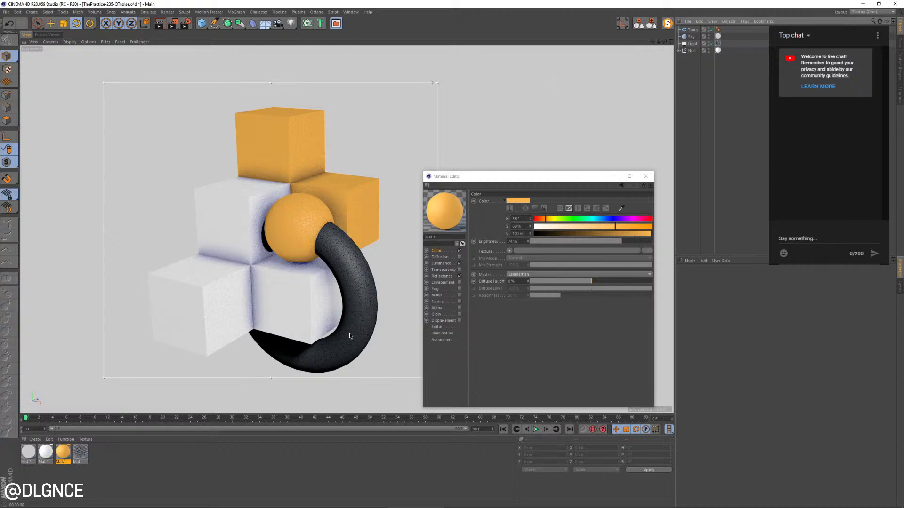
{"action": "mouse_move", "coordinate": [348, 297]}
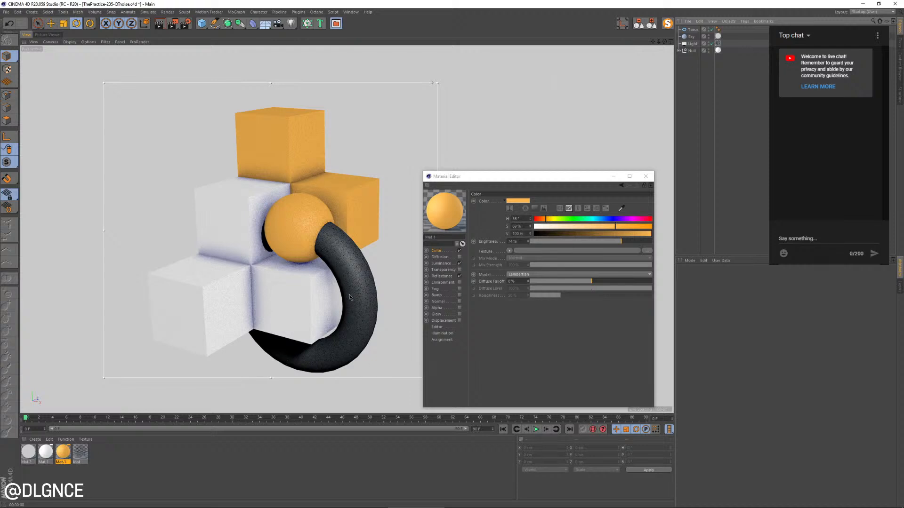
{"action": "mouse_move", "coordinate": [311, 346]}
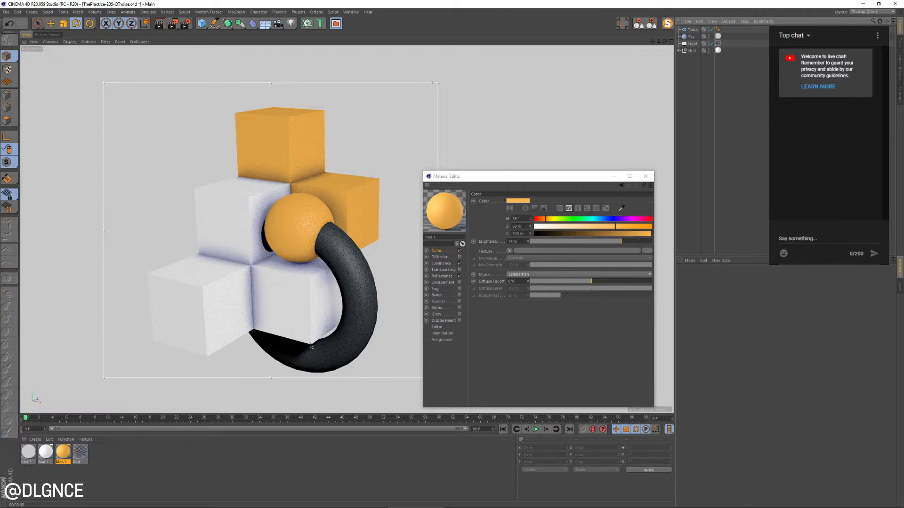
{"action": "mouse_move", "coordinate": [301, 350]}
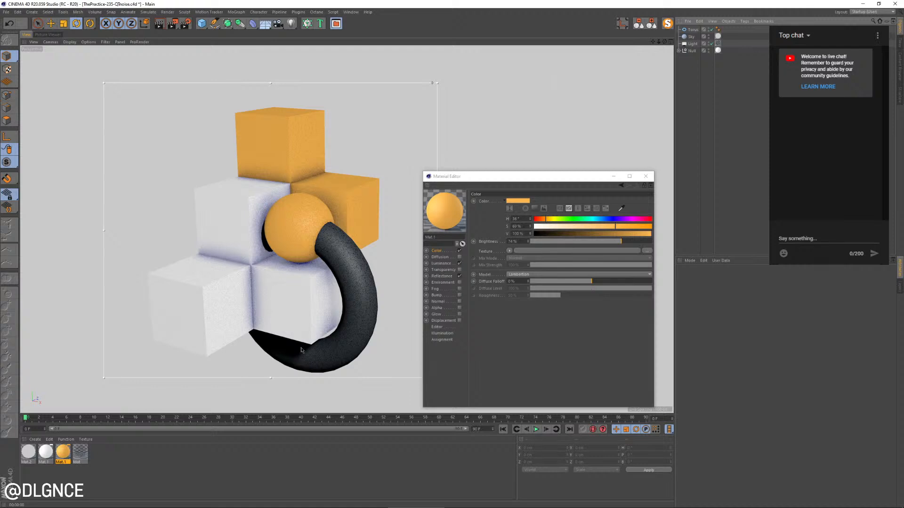
{"action": "mouse_move", "coordinate": [295, 350]}
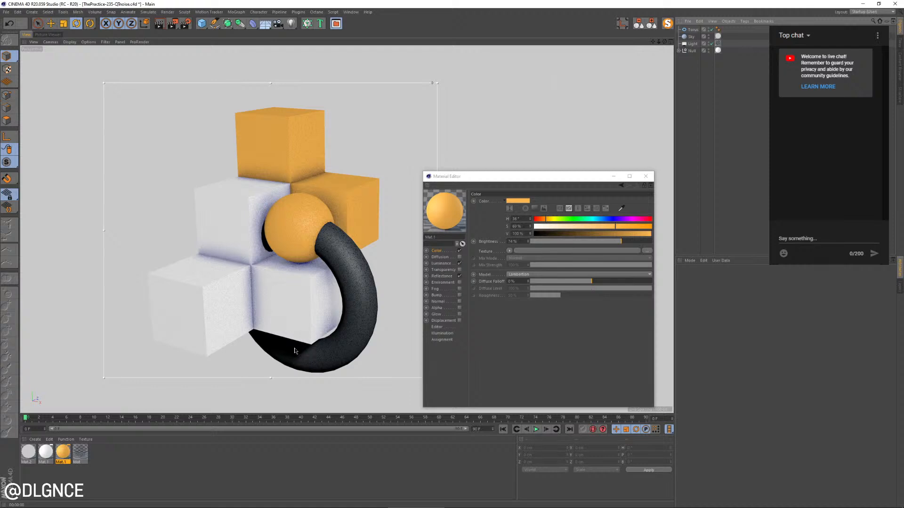
{"action": "mouse_move", "coordinate": [125, 446]}
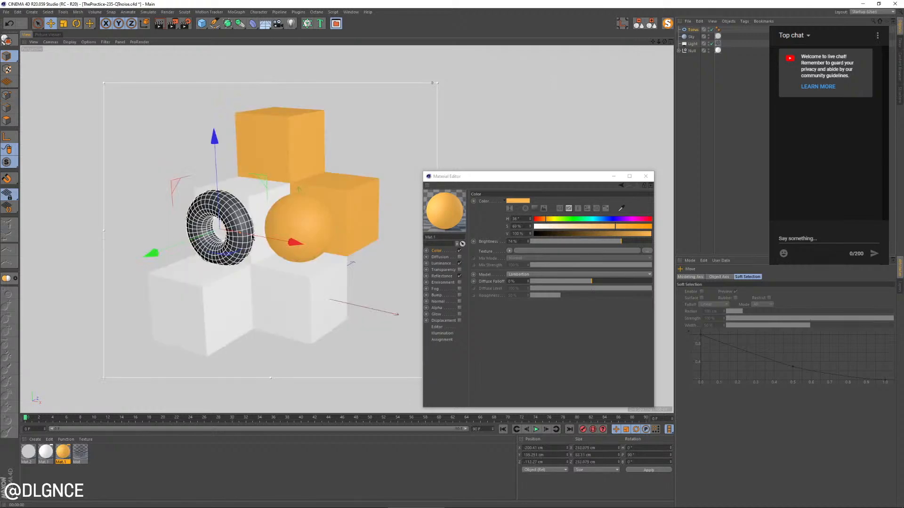
Apply a red copy of the orange material to the torus and cube; make the lower left cube orange
{"action": "left_click", "coordinate": [45, 452]}
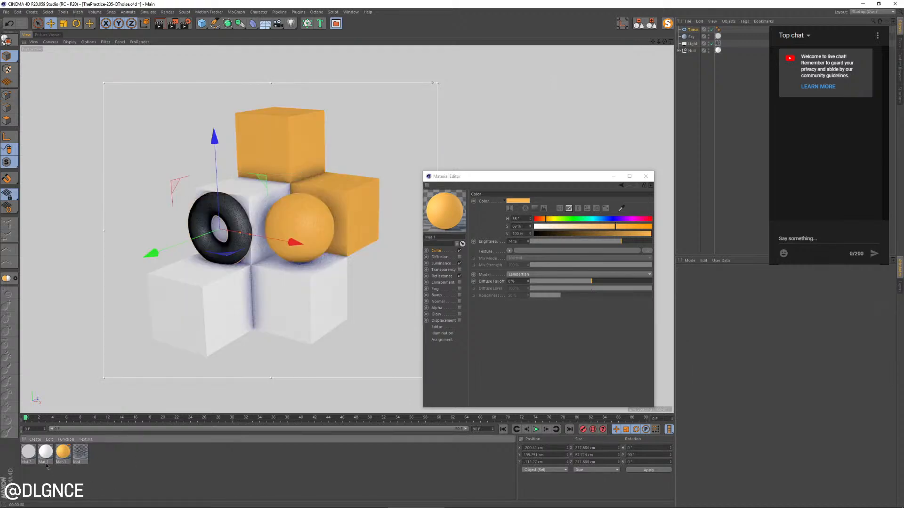
{"action": "left_click", "coordinate": [63, 453]}
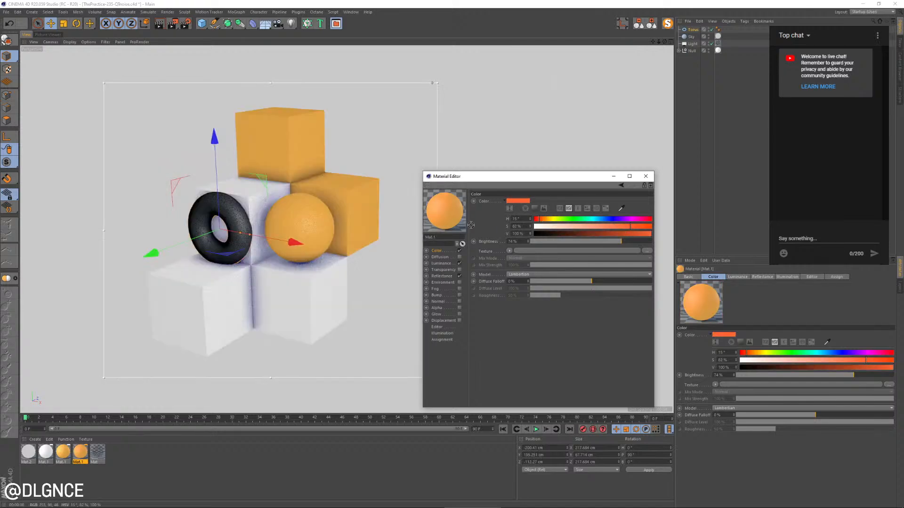
{"action": "left_click", "coordinate": [440, 264]}
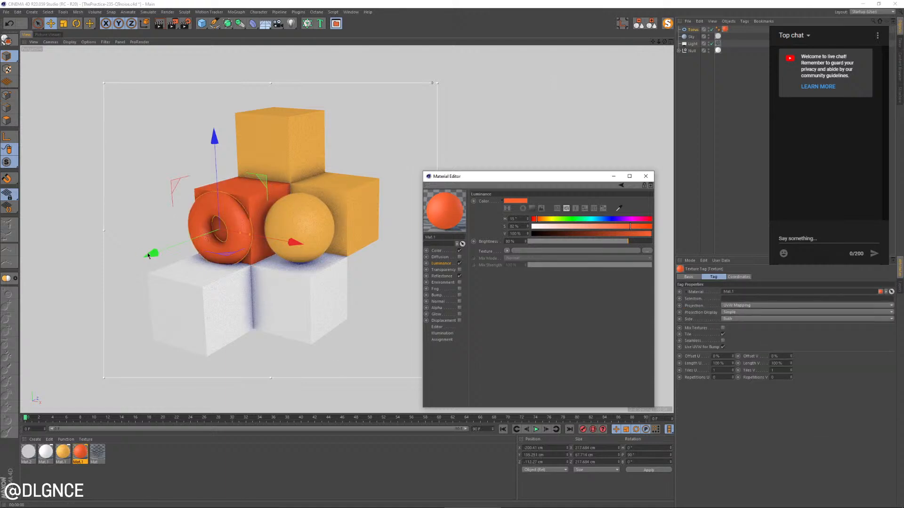
{"action": "left_click", "coordinate": [691, 37]}
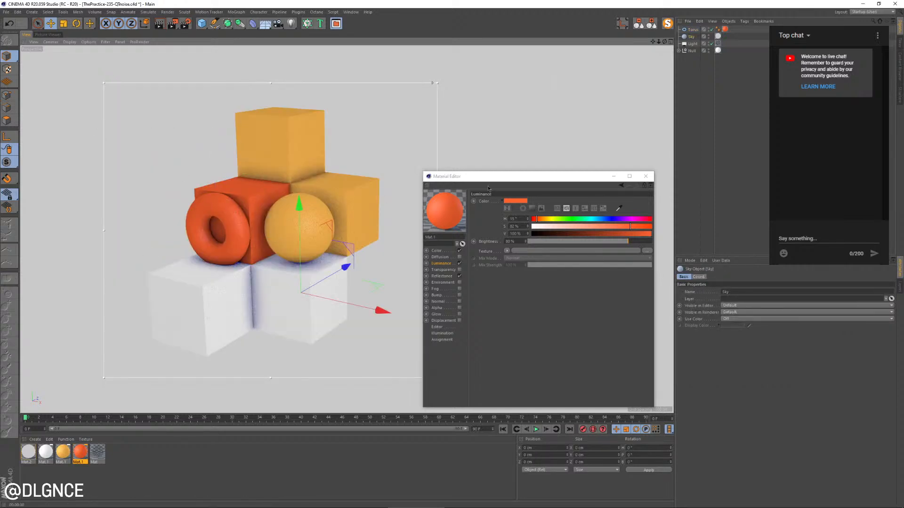
{"action": "mouse_move", "coordinate": [293, 385]}
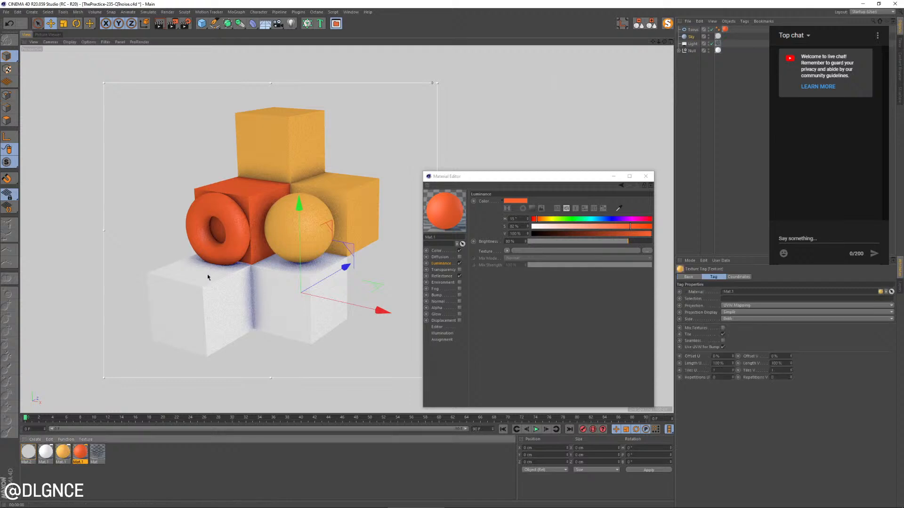
{"action": "left_click", "coordinate": [79, 452]}
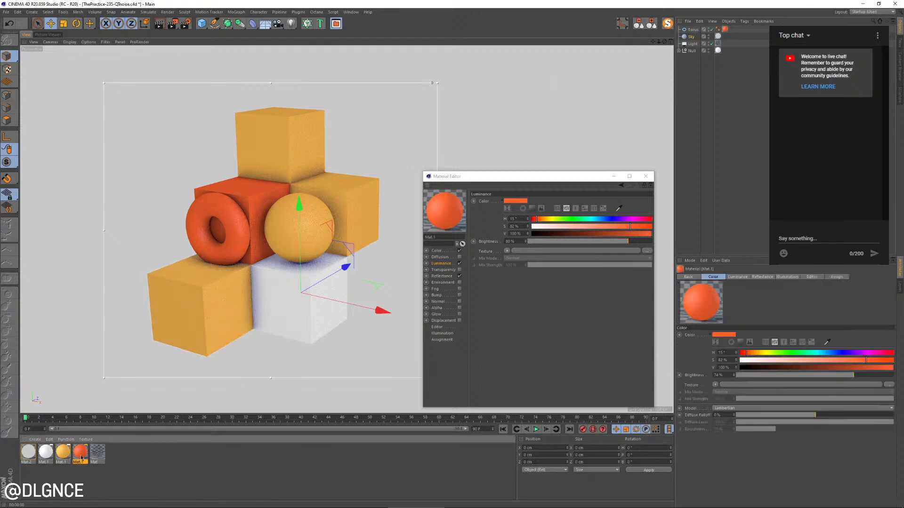
{"action": "left_click", "coordinate": [97, 452]}
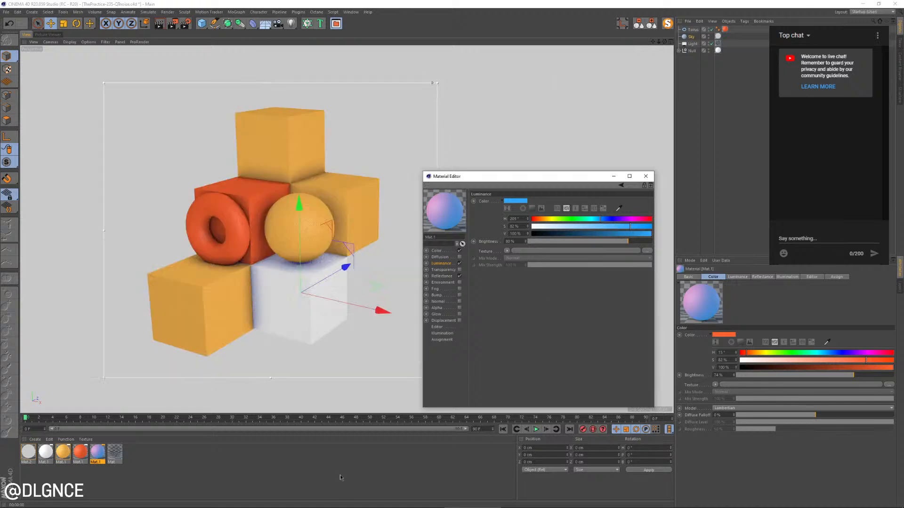
Turn the new material blue, give the top sphere red, and add a blue sphere beside the cube
{"action": "left_click", "coordinate": [436, 250]}
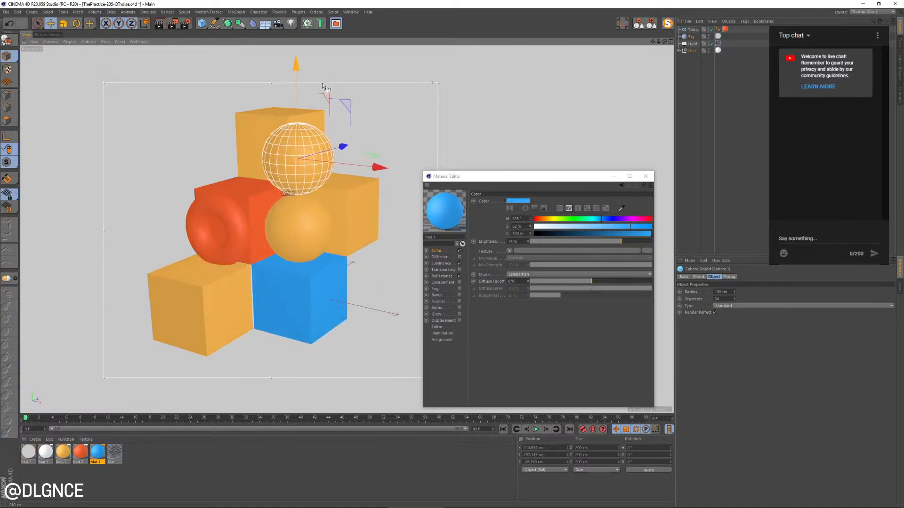
{"action": "left_click", "coordinate": [79, 452]}
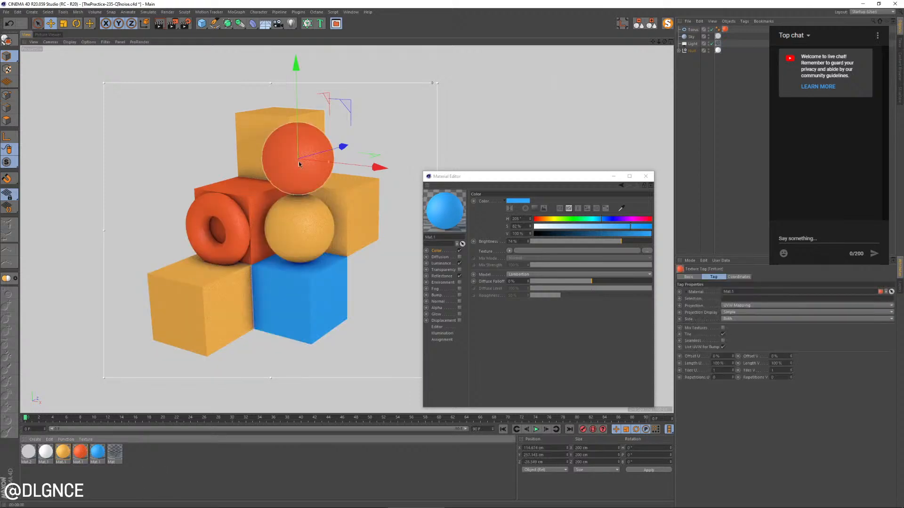
{"action": "left_click", "coordinate": [300, 225]}
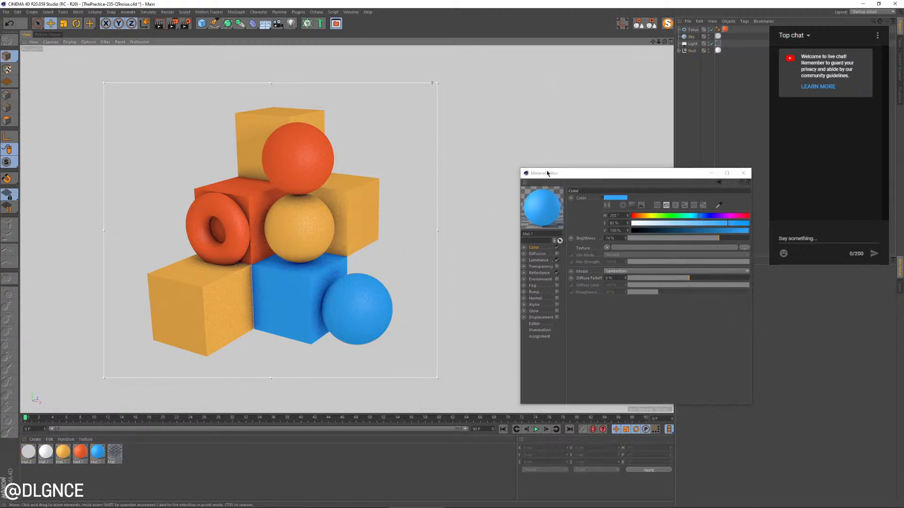
{"action": "mouse_move", "coordinate": [557, 81]}
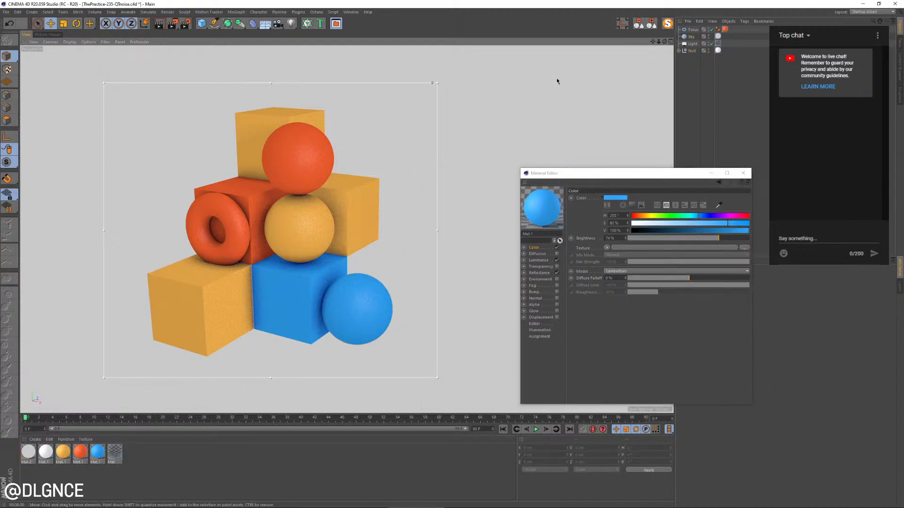